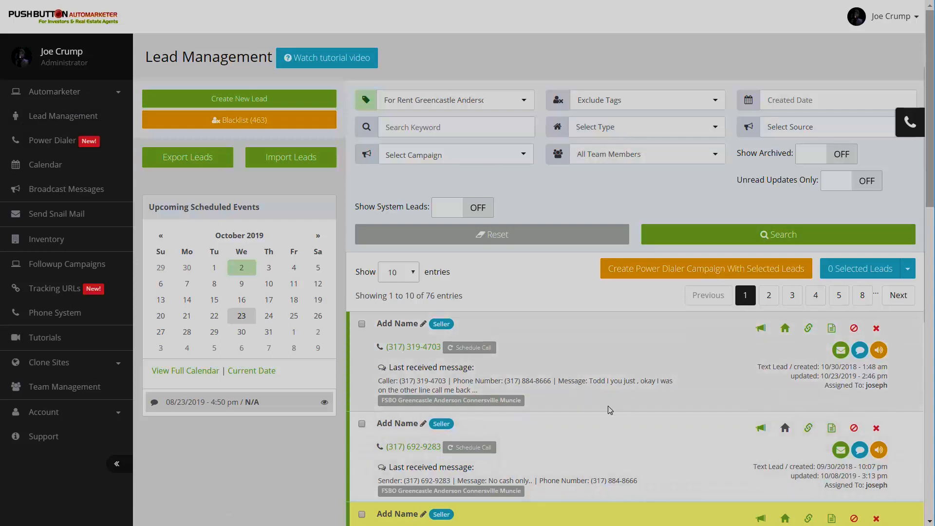
pyautogui.scroll(-3)
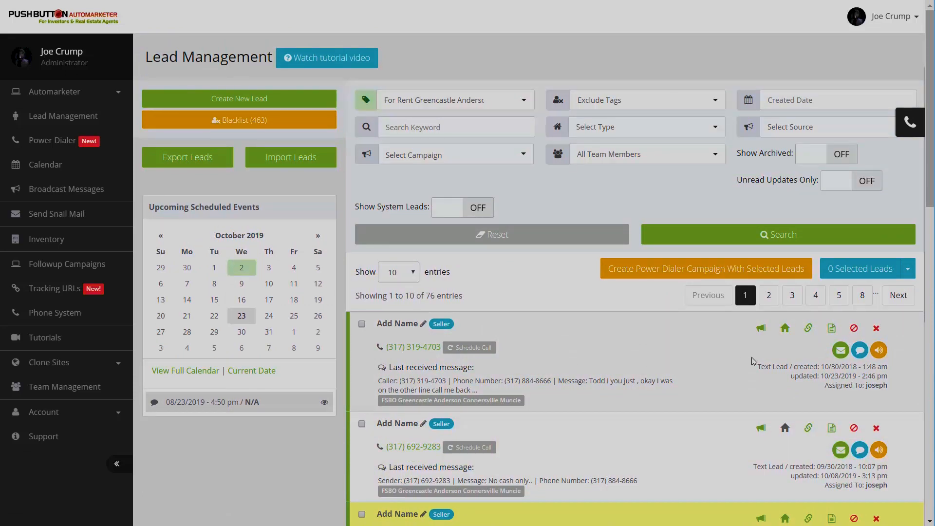
pyautogui.moveTo(788, 342)
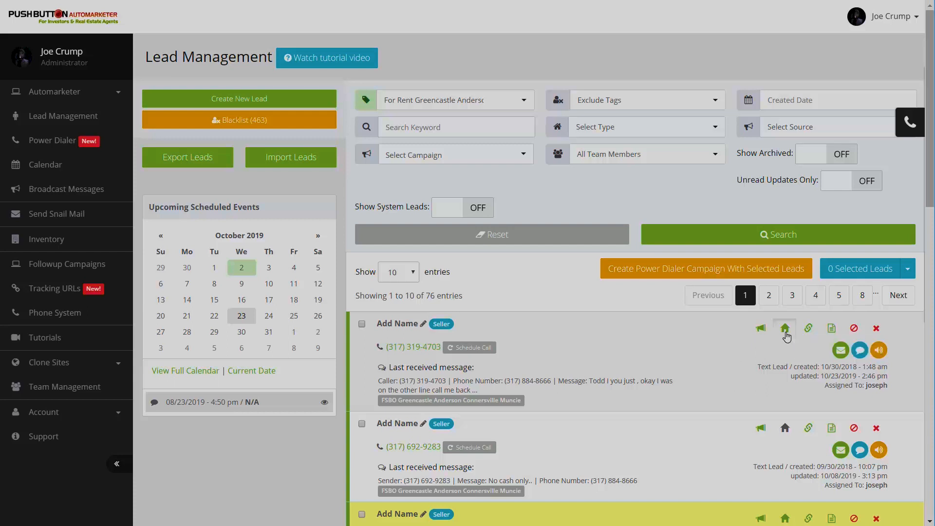
pyautogui.click(785, 328)
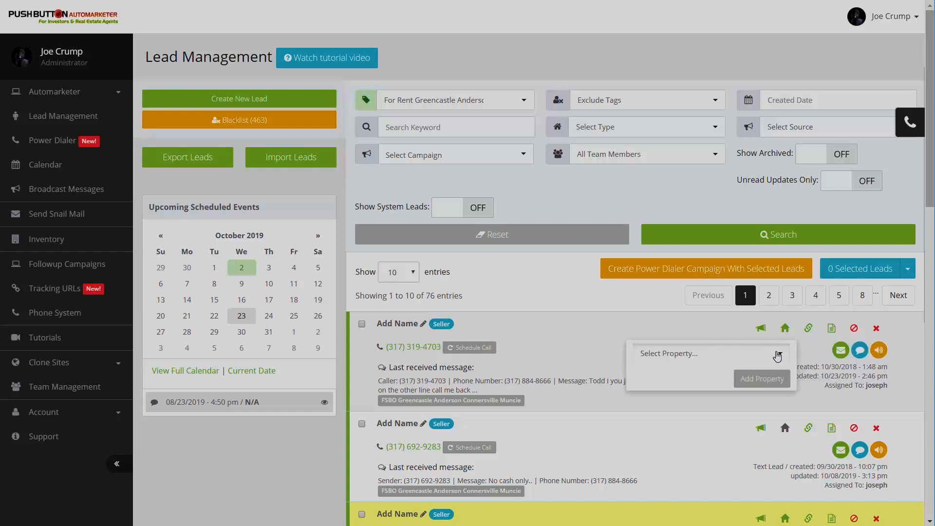
pyautogui.click(710, 353)
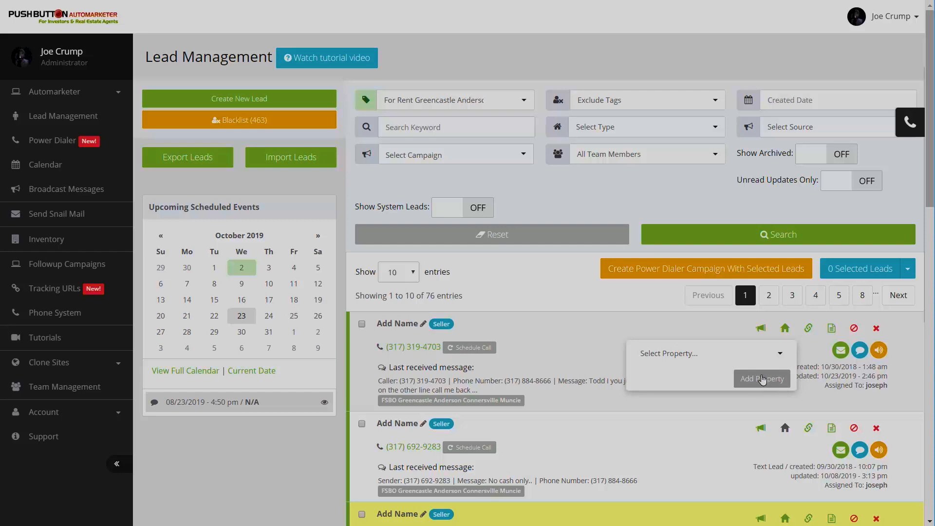
pyautogui.click(708, 352)
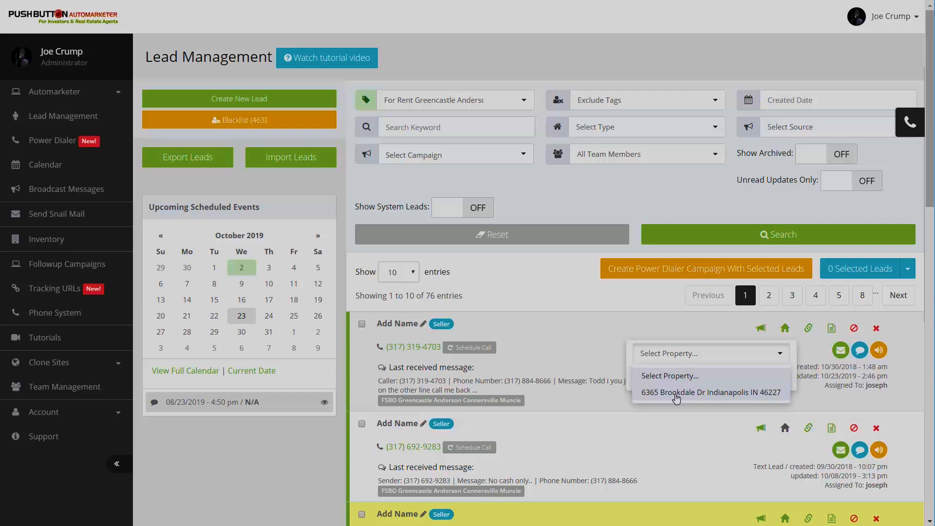
# Choose 6365 Brookdale Dr so the lead's Questionnaire loads with that address prefilled
pyautogui.click(709, 392)
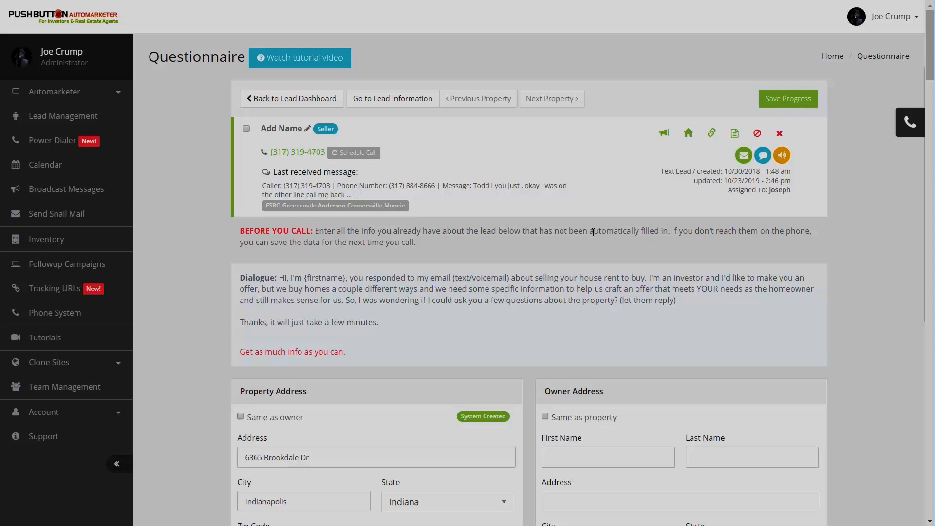
pyautogui.moveTo(795, 425)
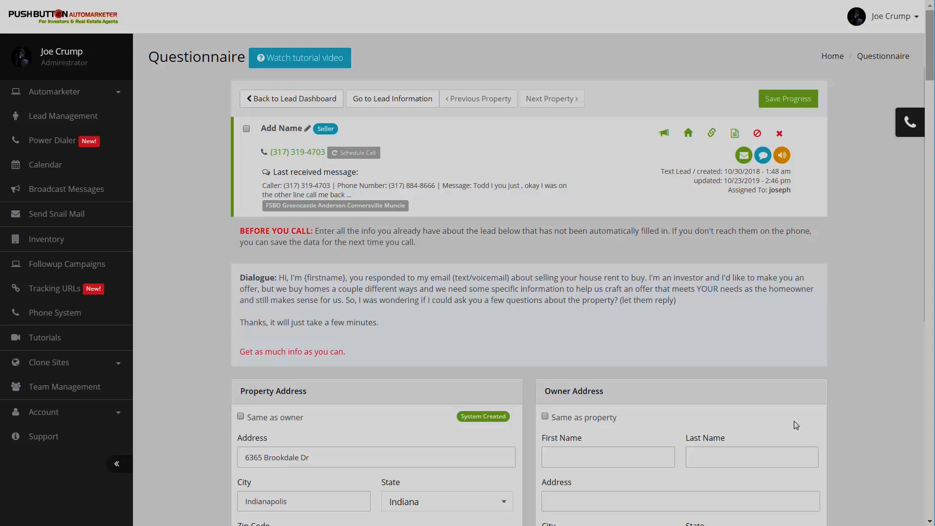
pyautogui.moveTo(668, 475)
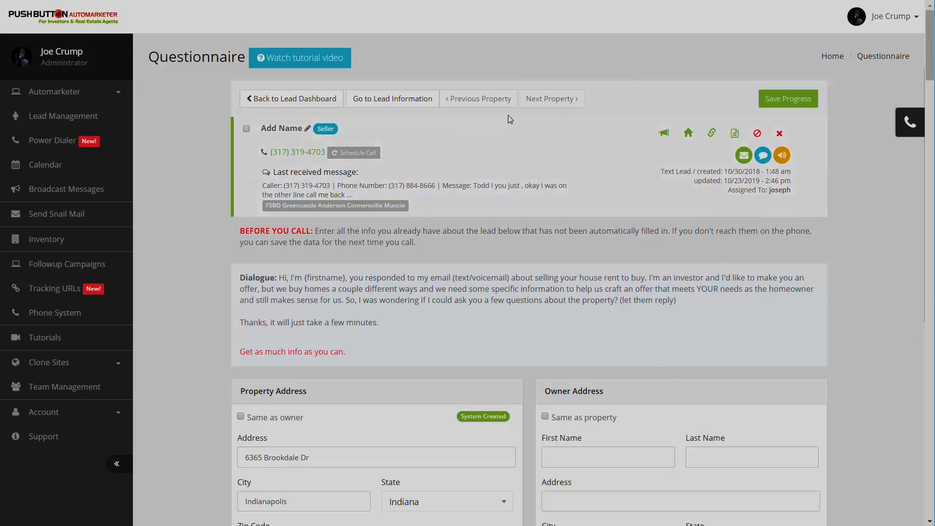
pyautogui.moveTo(561, 244)
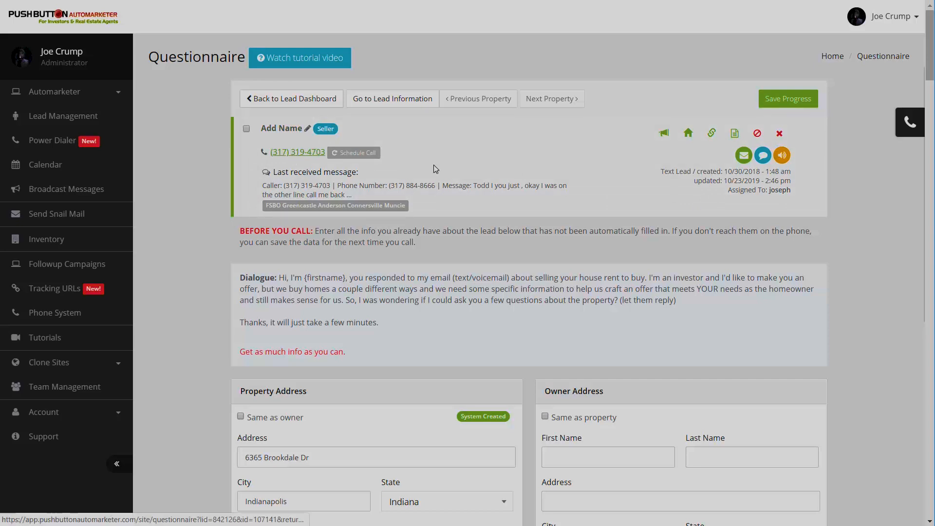
pyautogui.click(910, 123)
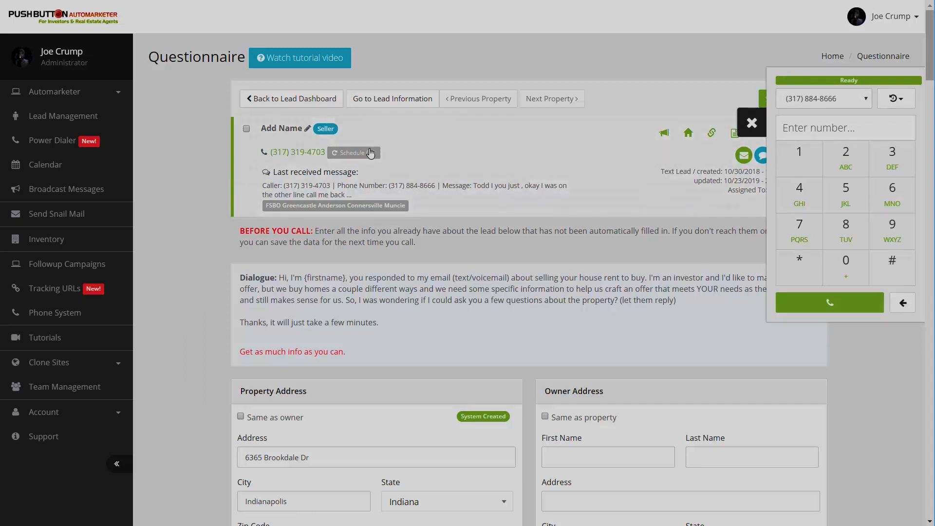
pyautogui.click(353, 153)
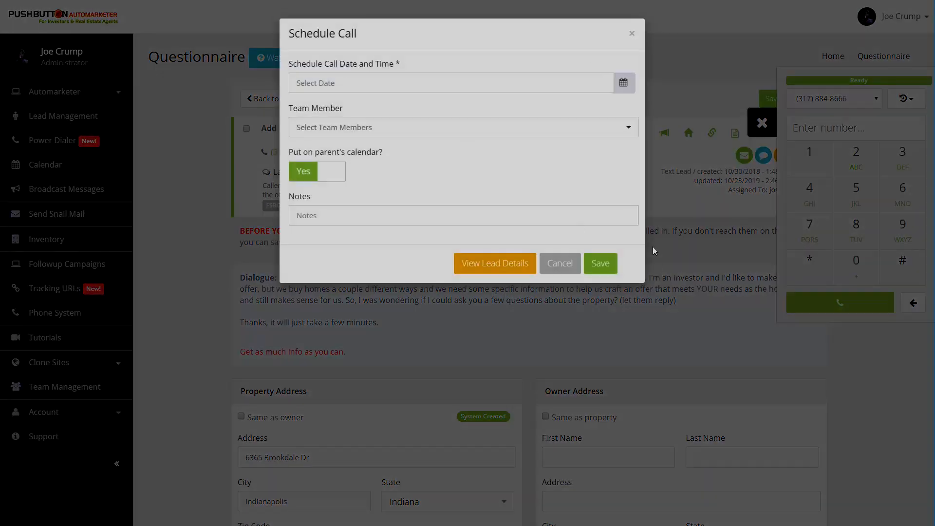
pyautogui.click(559, 263)
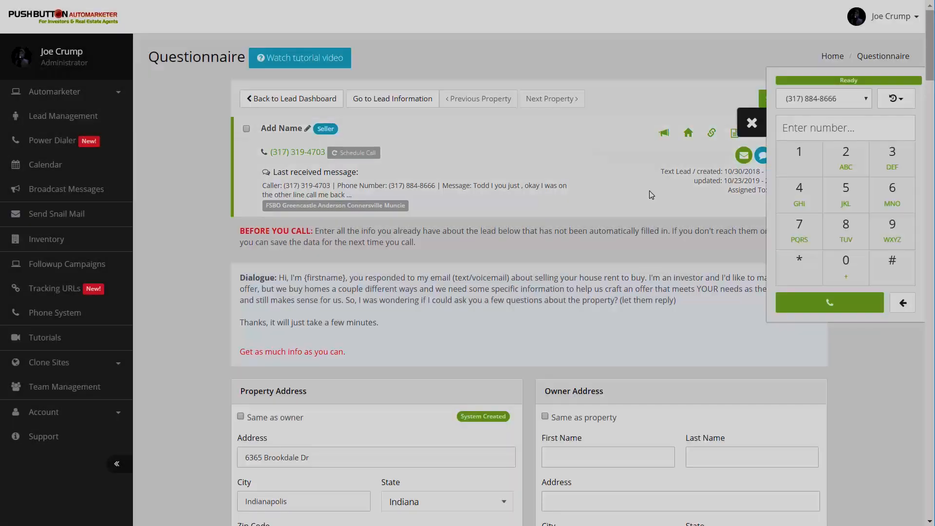
pyautogui.click(751, 123)
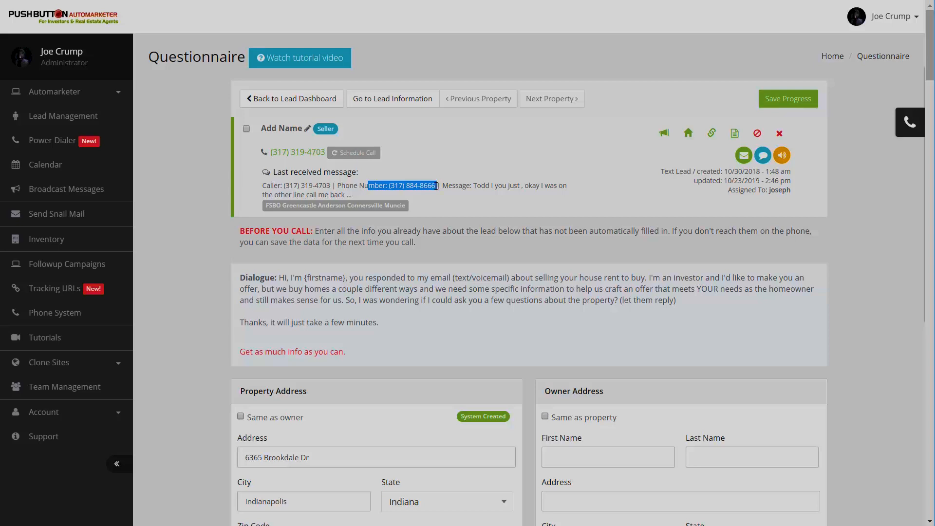
pyautogui.moveTo(53, 326)
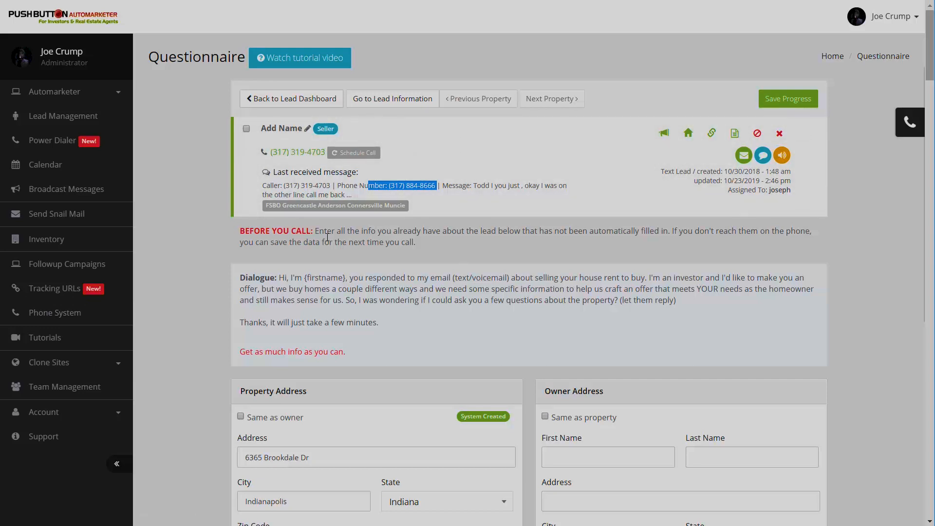
pyautogui.moveTo(470, 177)
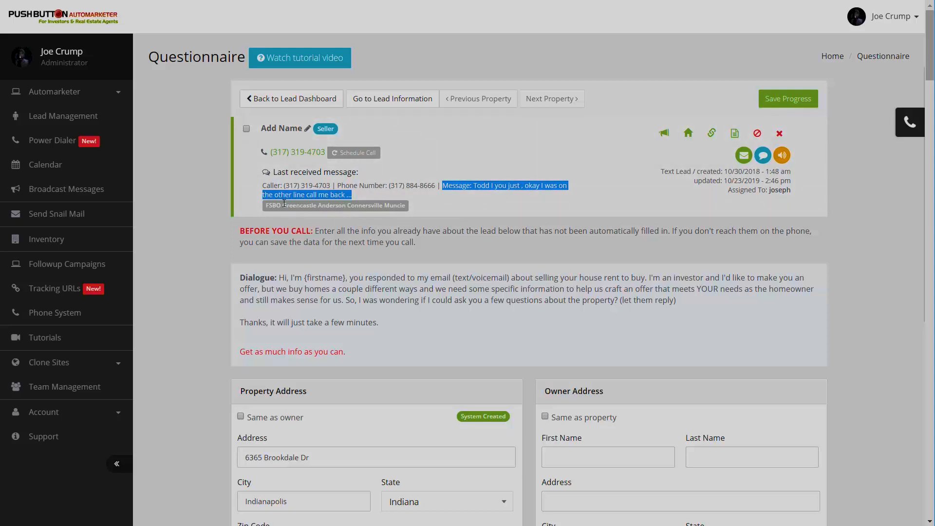
pyautogui.moveTo(116, 93)
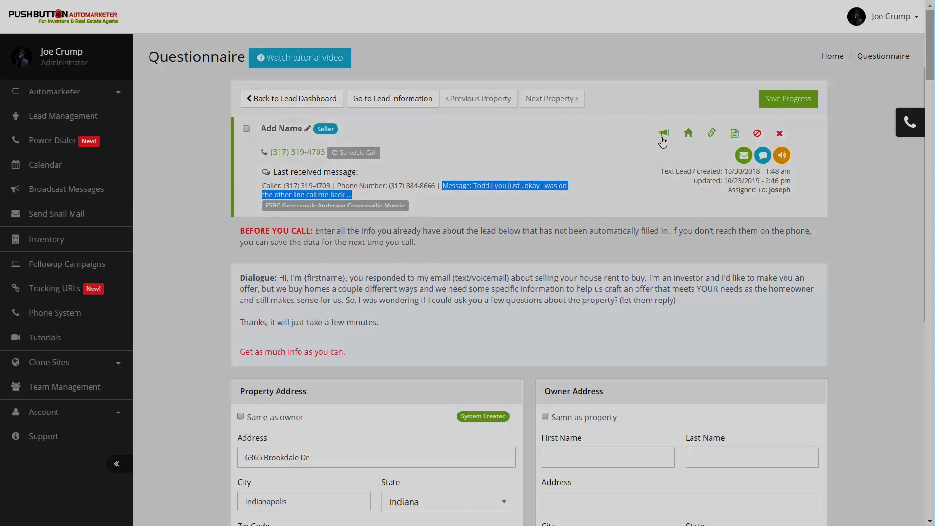
pyautogui.click(663, 133)
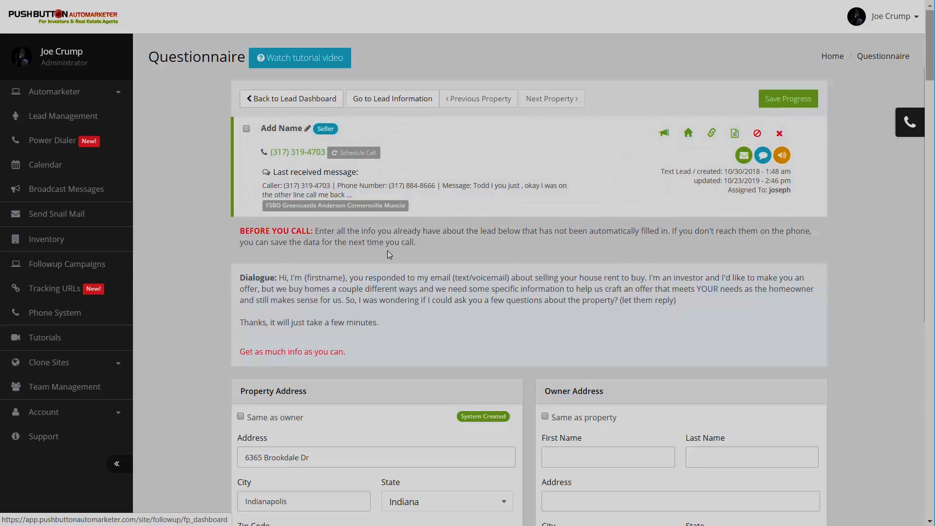
pyautogui.click(711, 132)
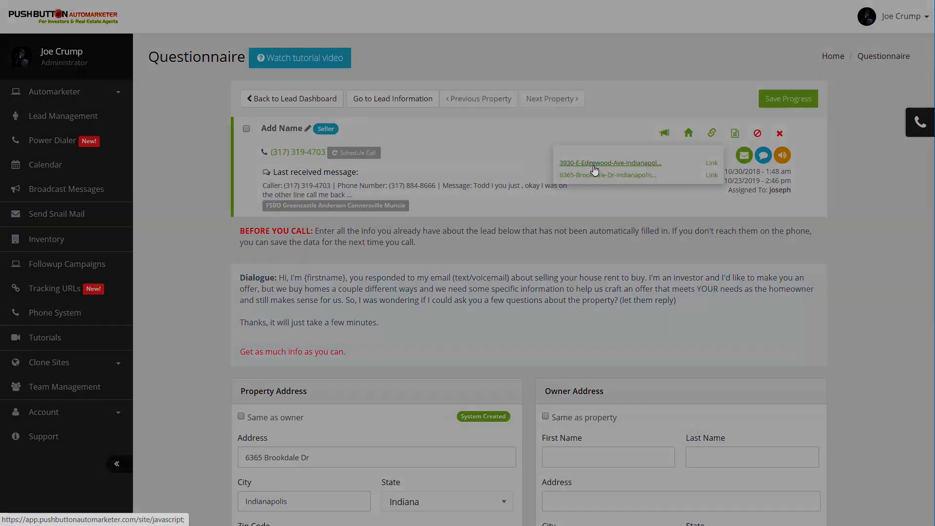
pyautogui.click(609, 163)
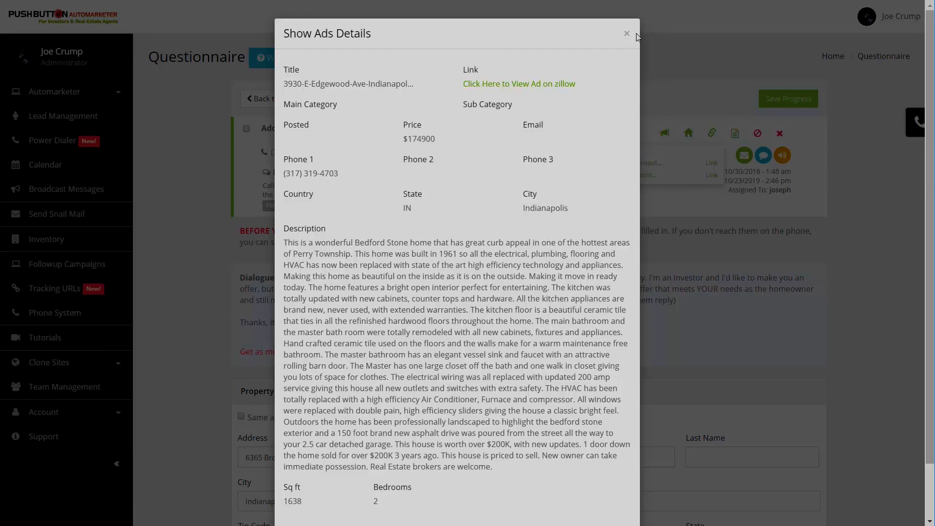
pyautogui.click(627, 33)
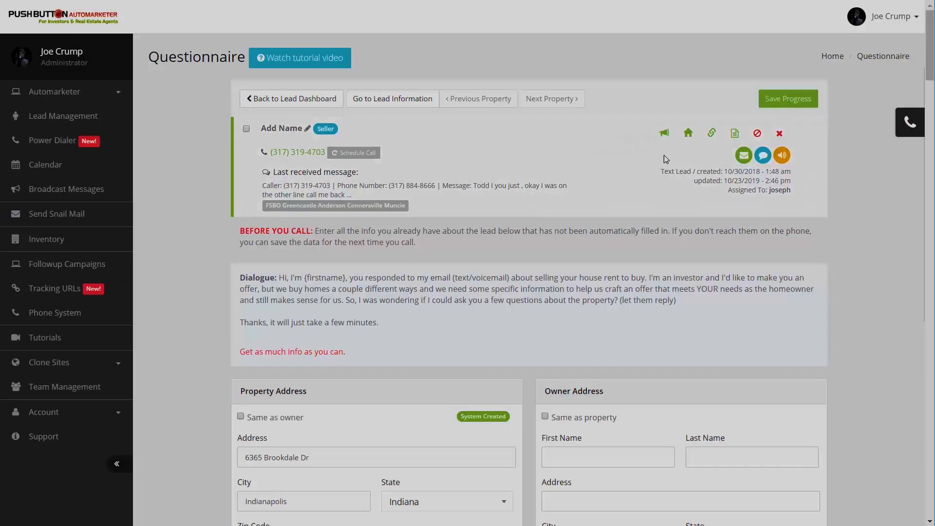
pyautogui.moveTo(711, 133)
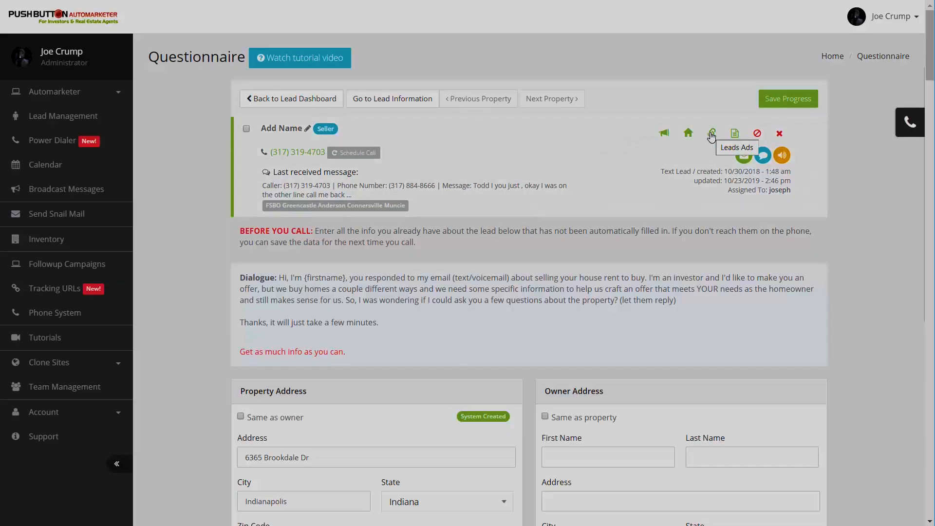
pyautogui.click(710, 133)
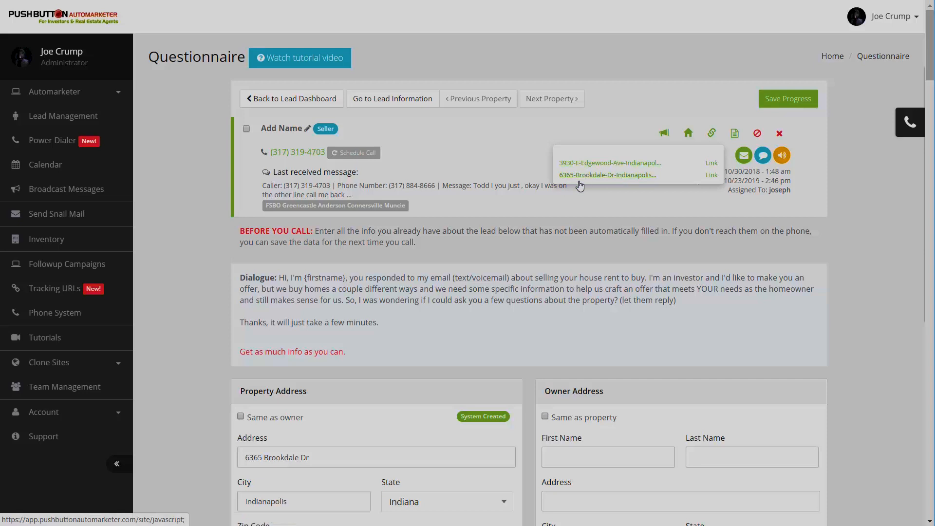
pyautogui.moveTo(636, 175)
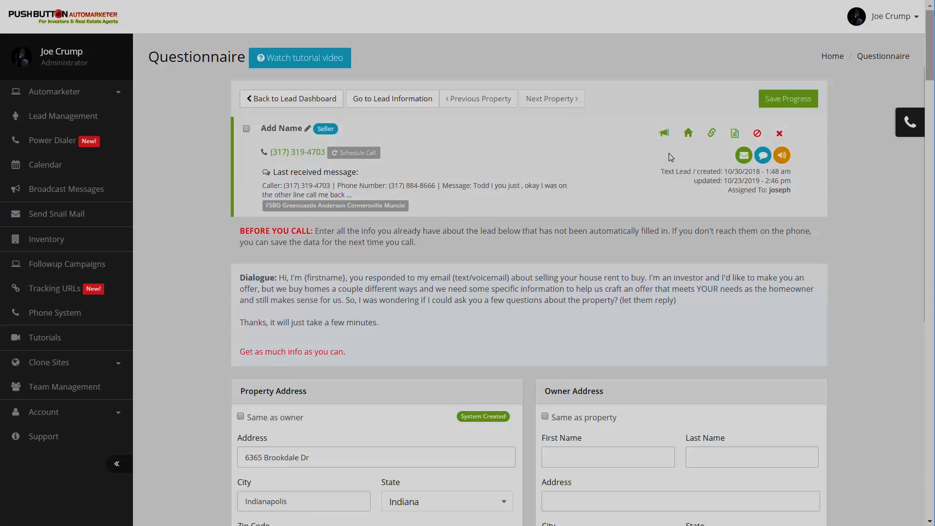
pyautogui.moveTo(736, 158)
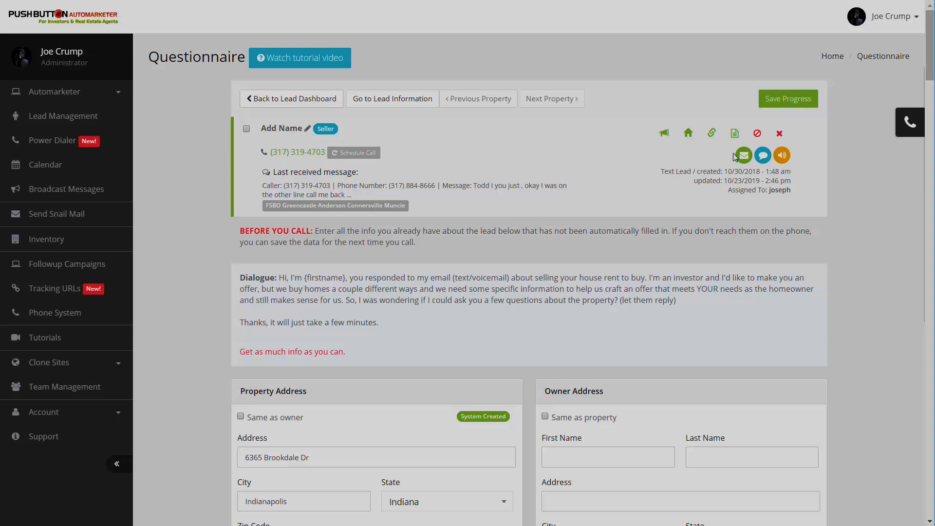
pyautogui.click(734, 133)
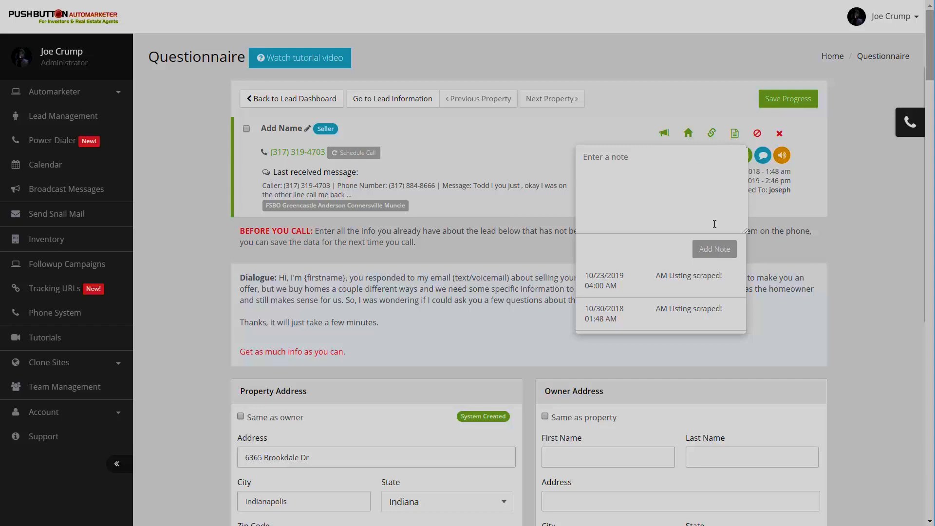
pyautogui.moveTo(682, 211)
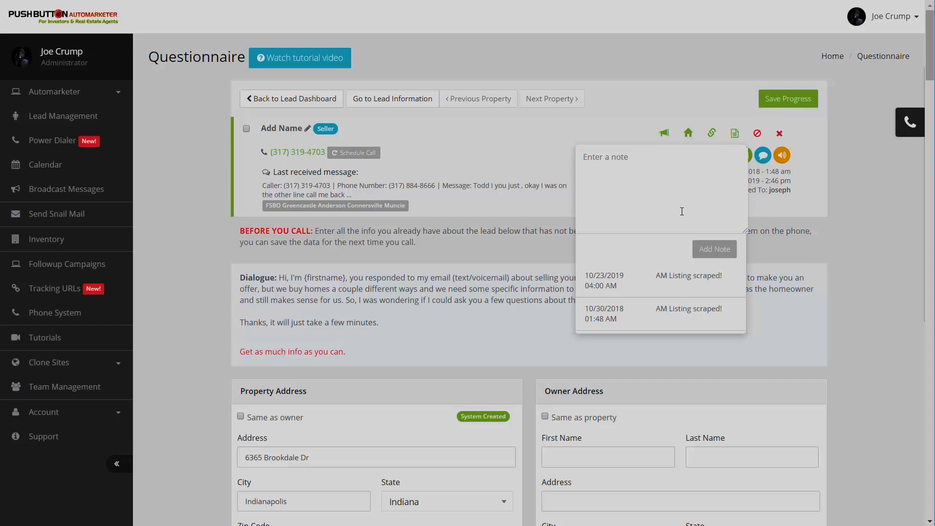
pyautogui.moveTo(747, 140)
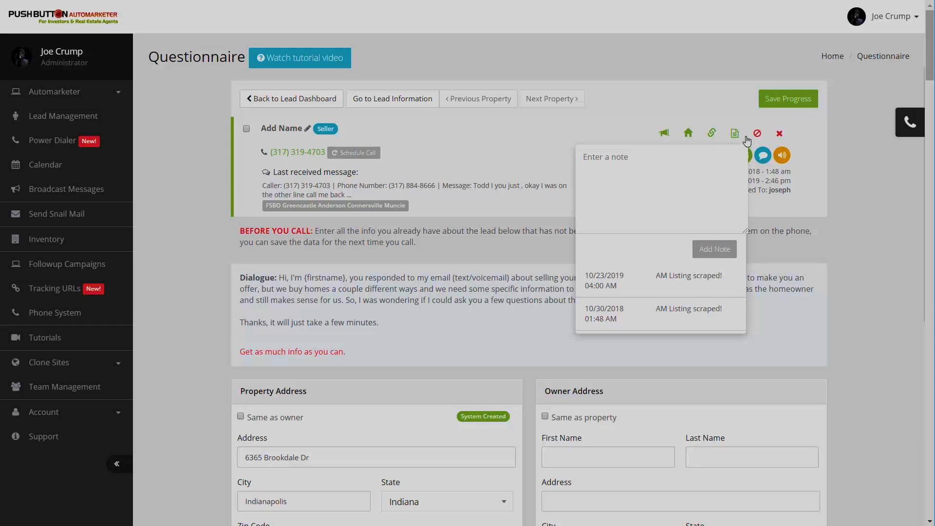
pyautogui.click(755, 133)
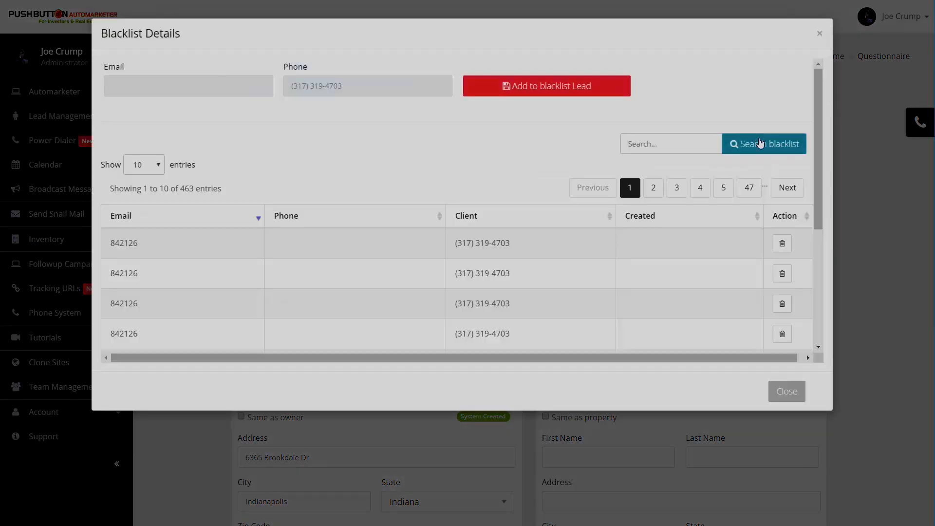
pyautogui.moveTo(819, 36)
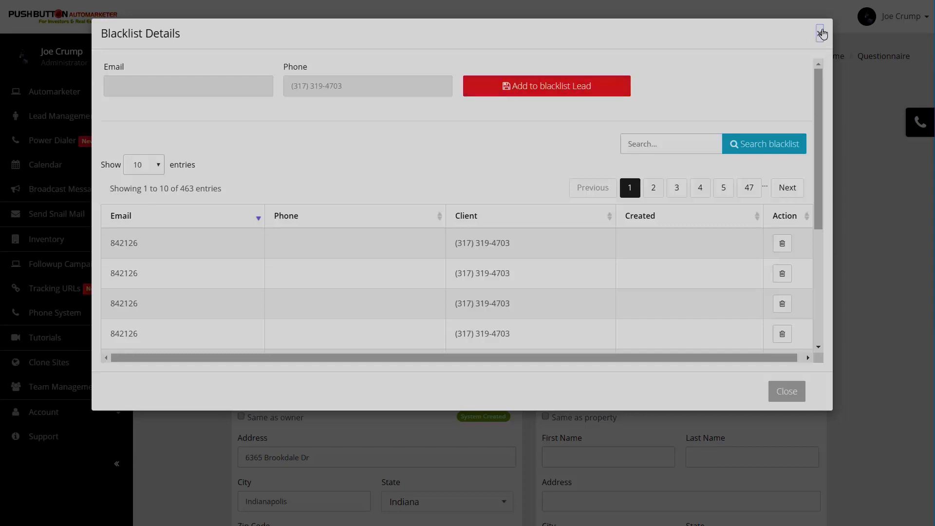
pyautogui.click(822, 31)
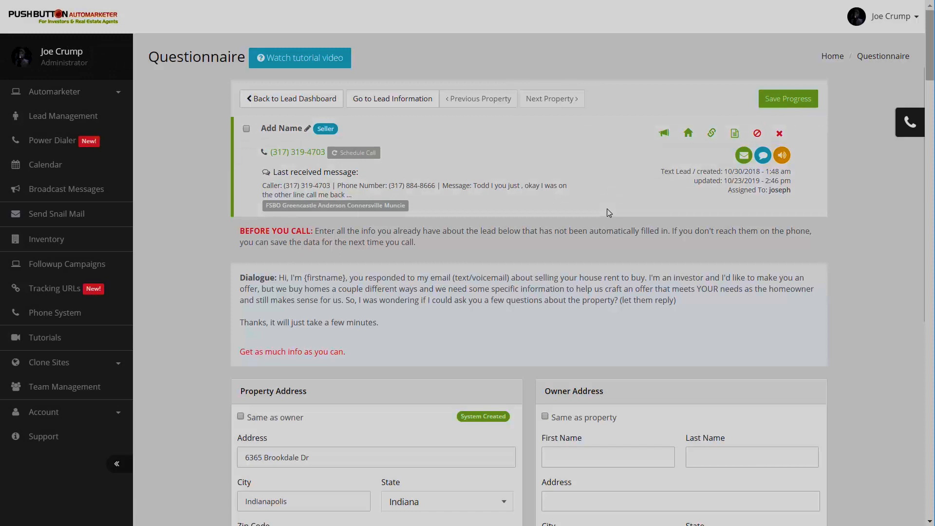
pyautogui.moveTo(291, 165)
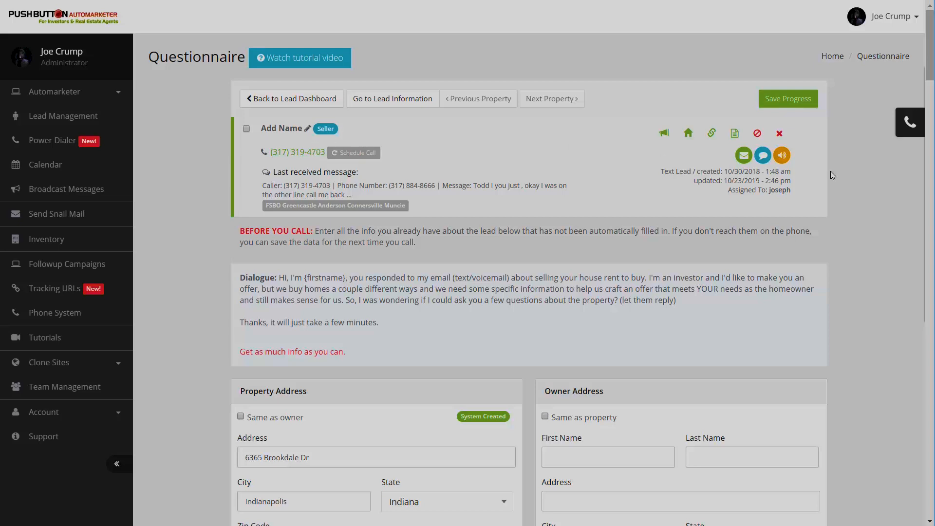
pyautogui.moveTo(779, 133)
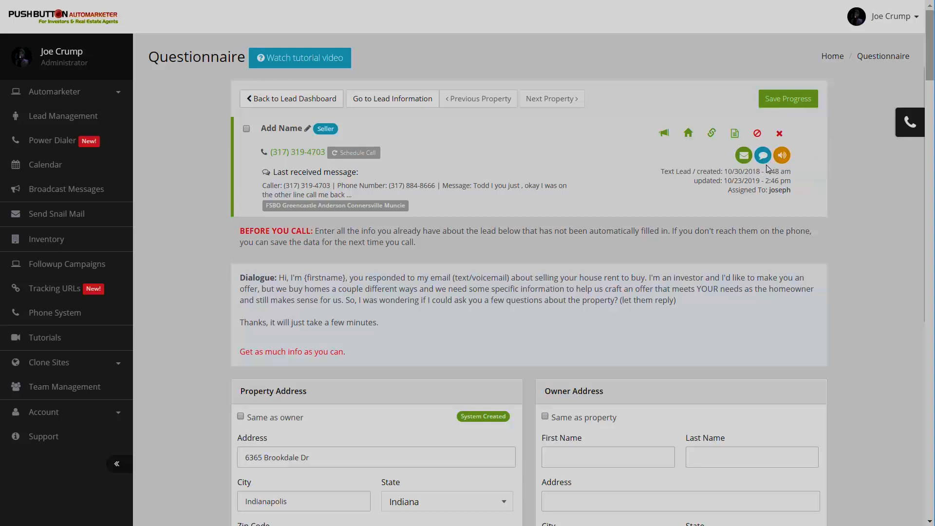
pyautogui.moveTo(763, 154)
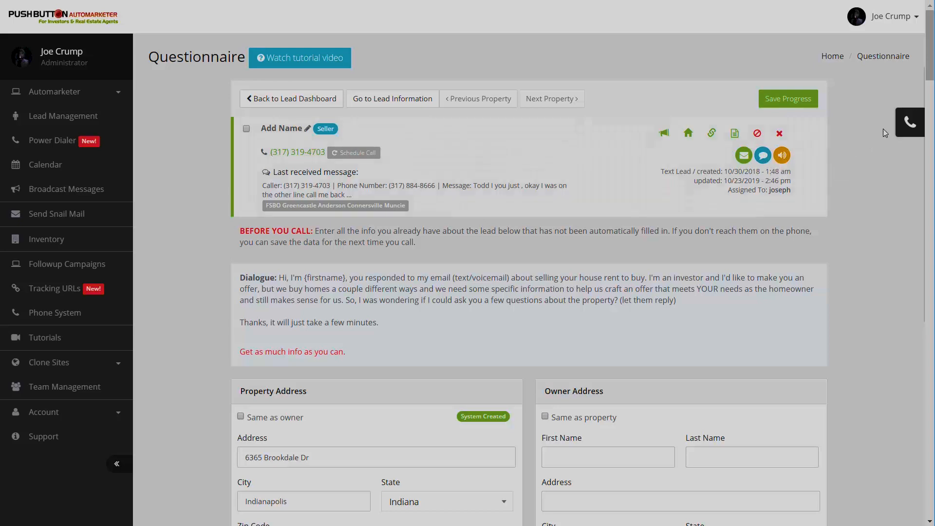
pyautogui.click(908, 121)
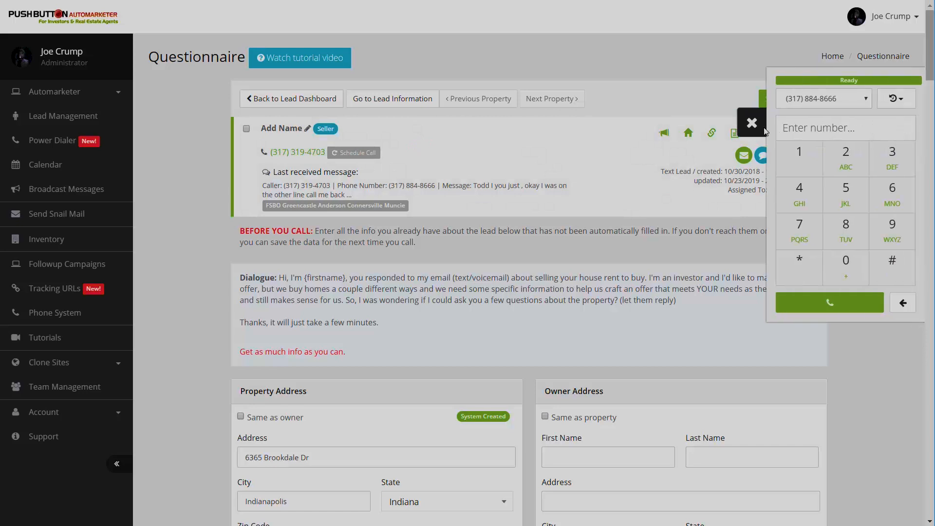
pyautogui.click(751, 123)
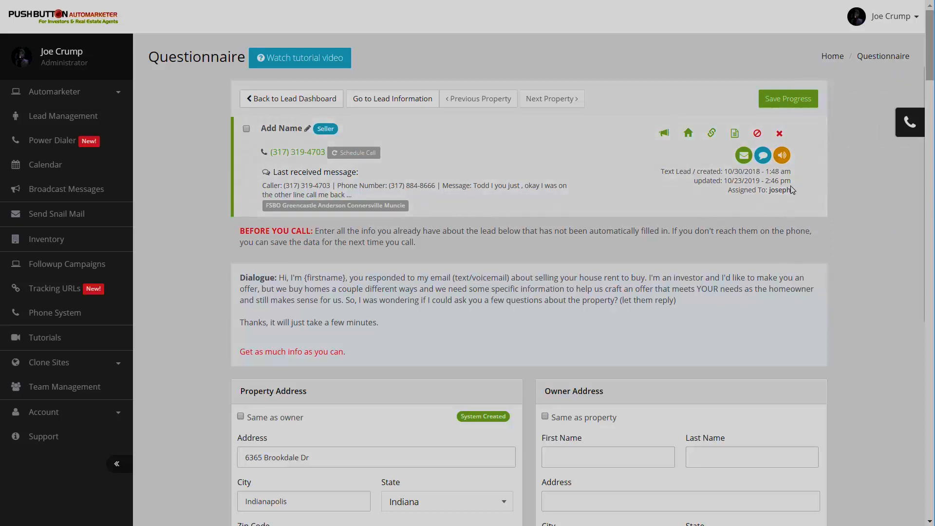
pyautogui.moveTo(706, 184)
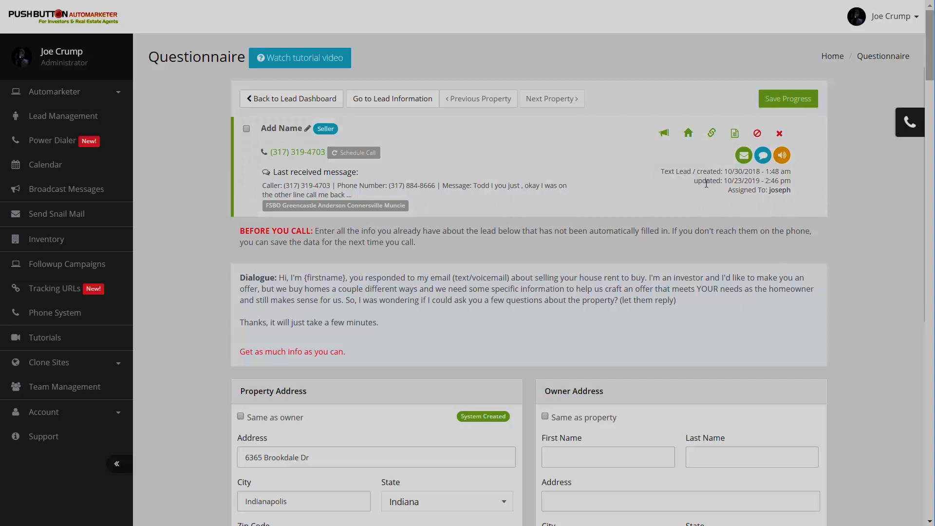
pyautogui.moveTo(705, 181); pyautogui.dragTo(764, 180)
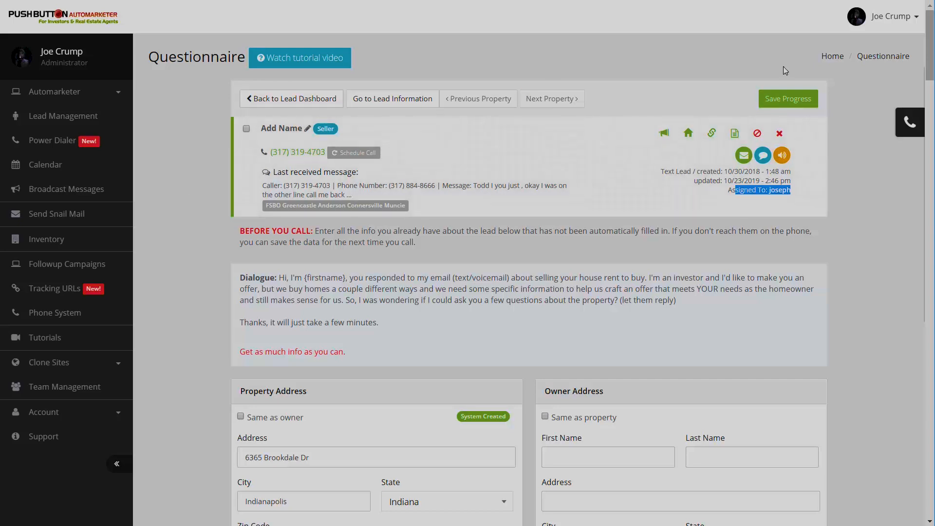
pyautogui.moveTo(485, 21)
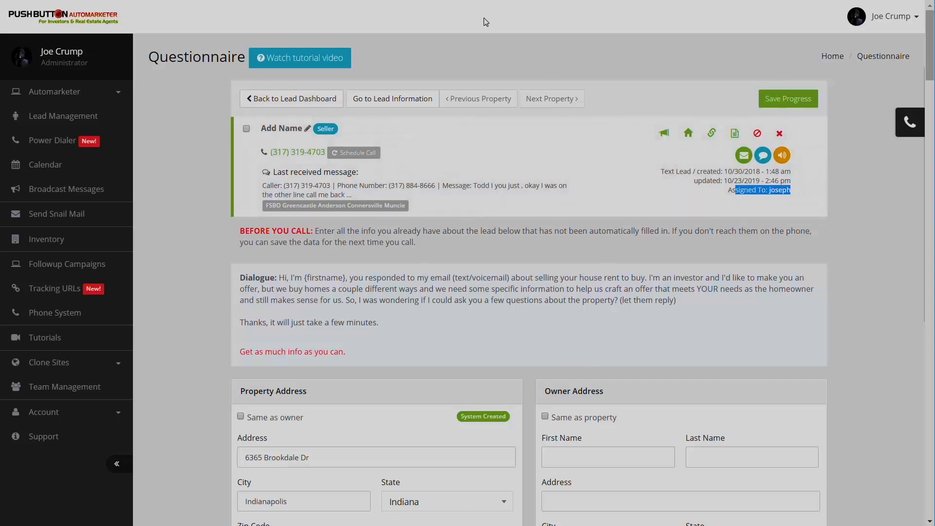
pyautogui.scroll(-3)
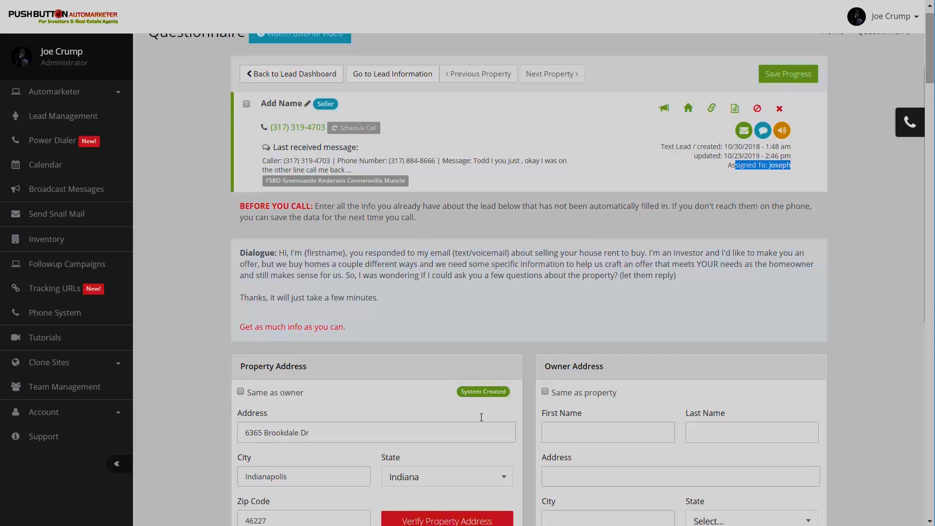
pyautogui.scroll(-3)
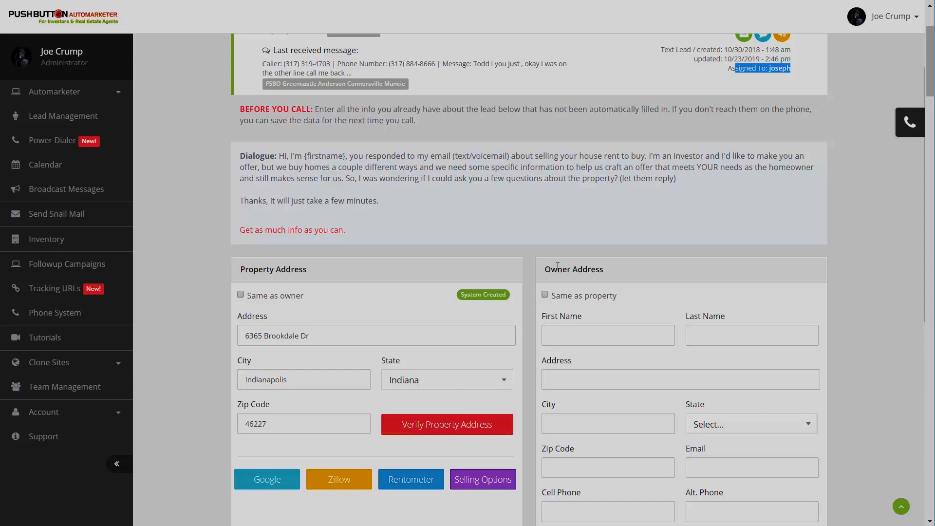
pyautogui.moveTo(421, 81)
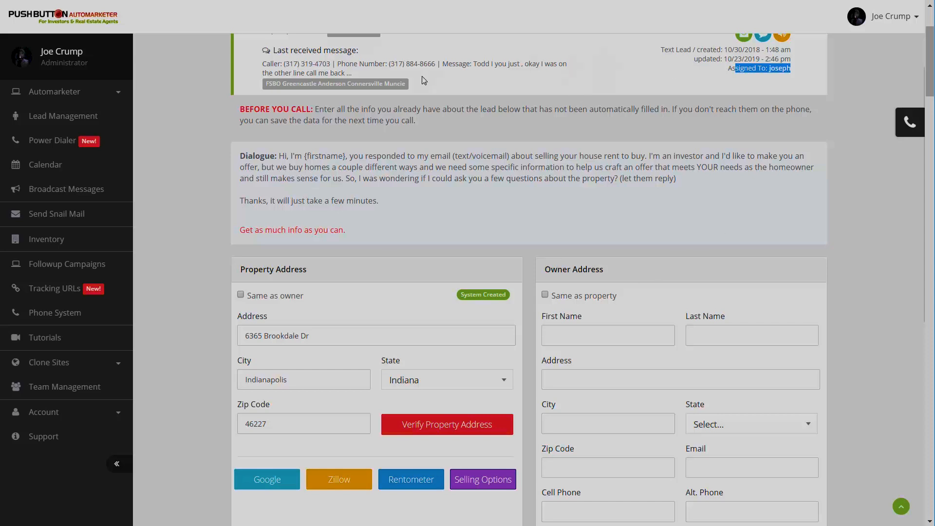
pyautogui.moveTo(606, 264)
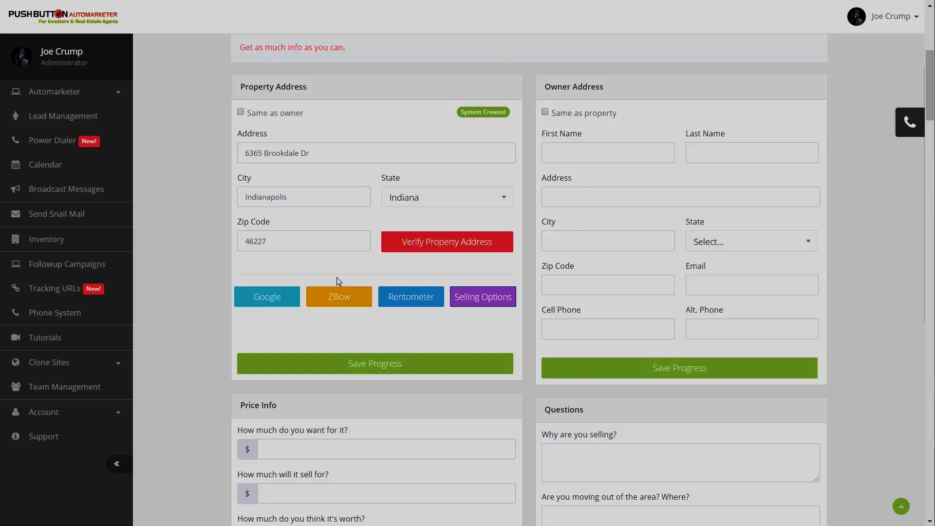
pyautogui.moveTo(538, 81)
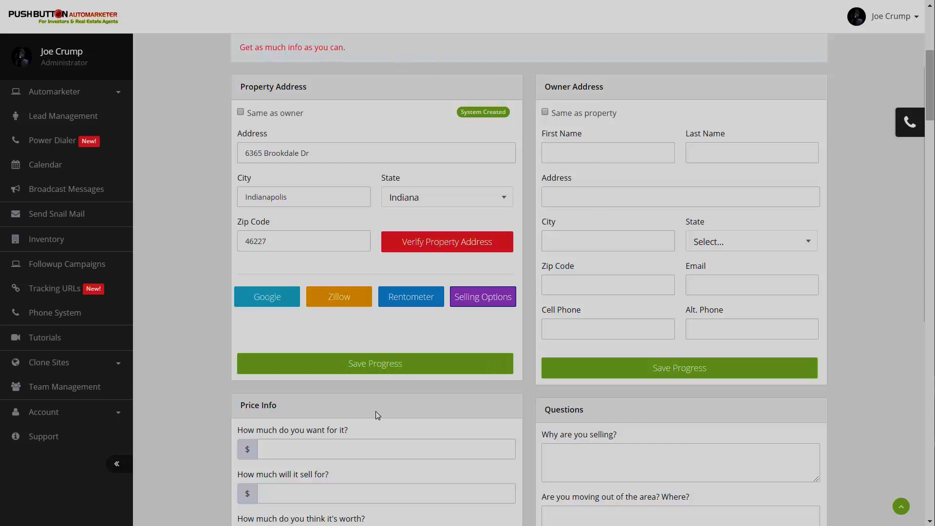
pyautogui.moveTo(306, 176)
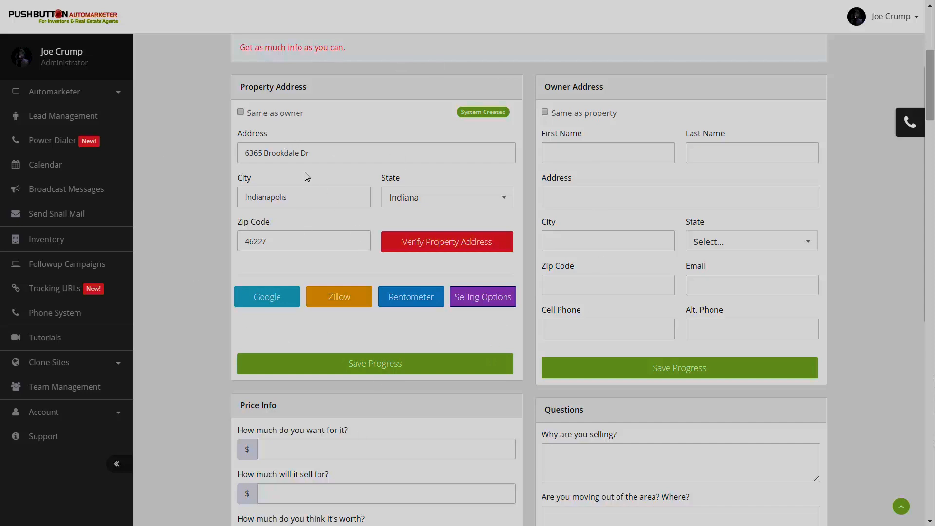
pyautogui.tripleClick(276, 153)
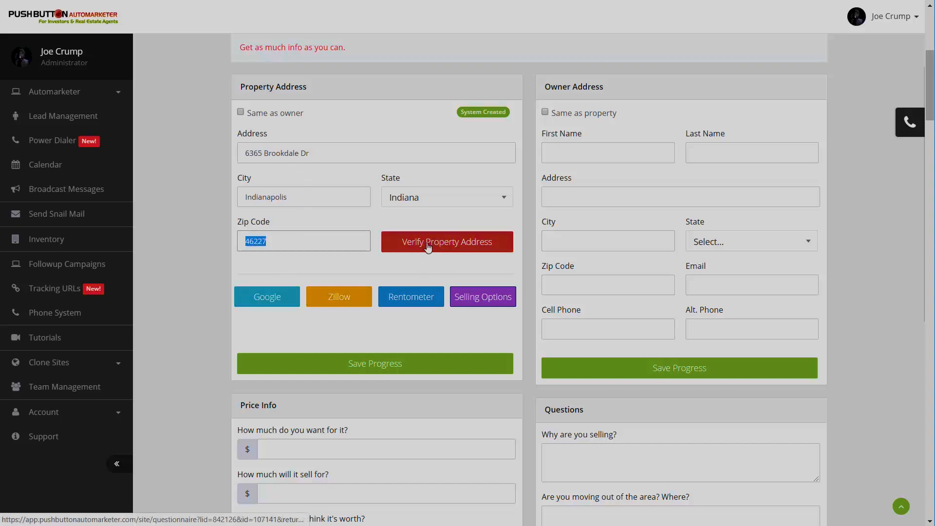
pyautogui.click(446, 242)
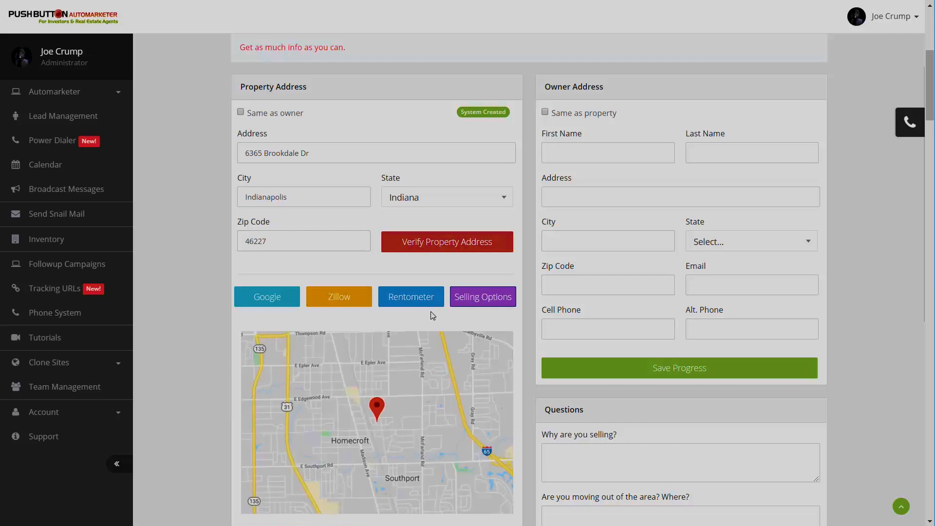
pyautogui.scroll(-3)
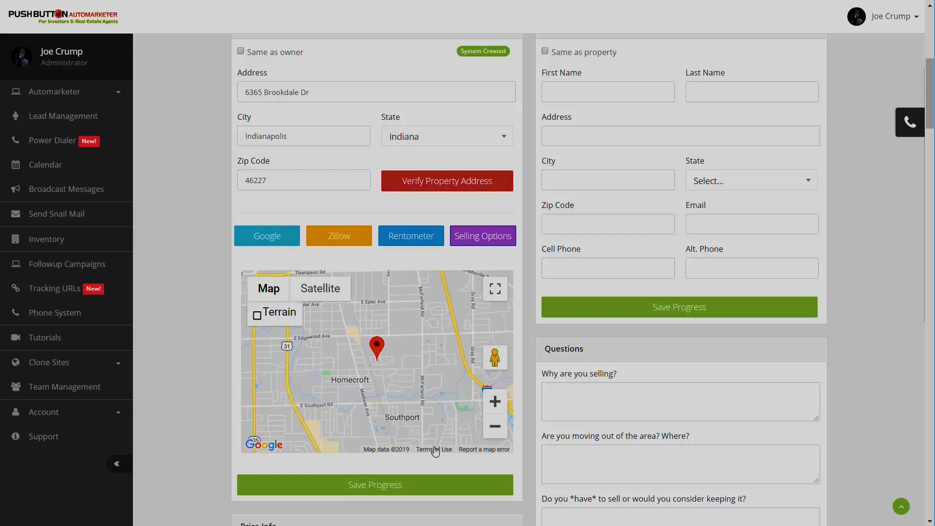
pyautogui.click(495, 425)
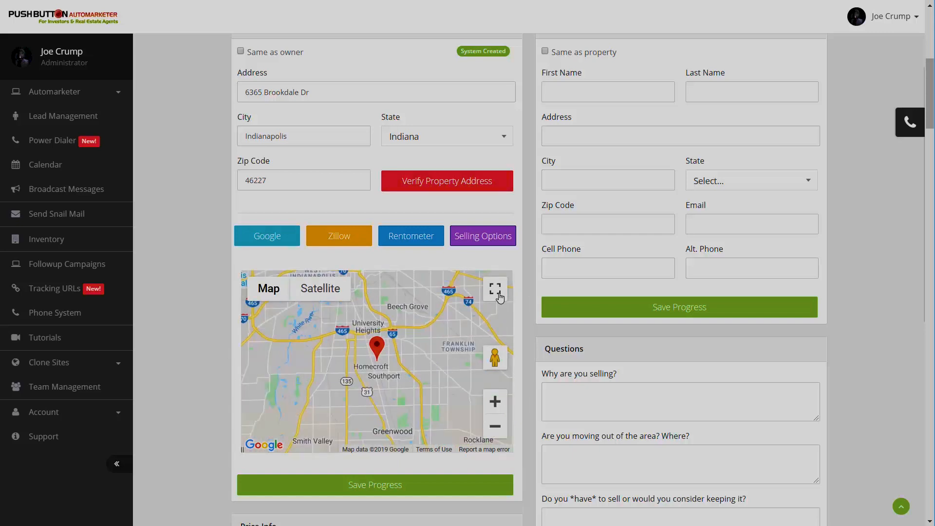
pyautogui.moveTo(494, 288)
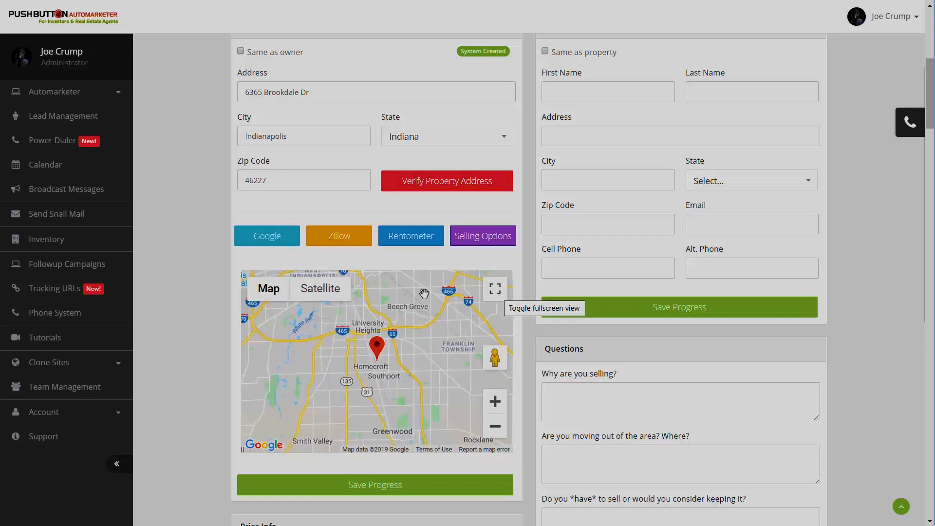
pyautogui.click(320, 288)
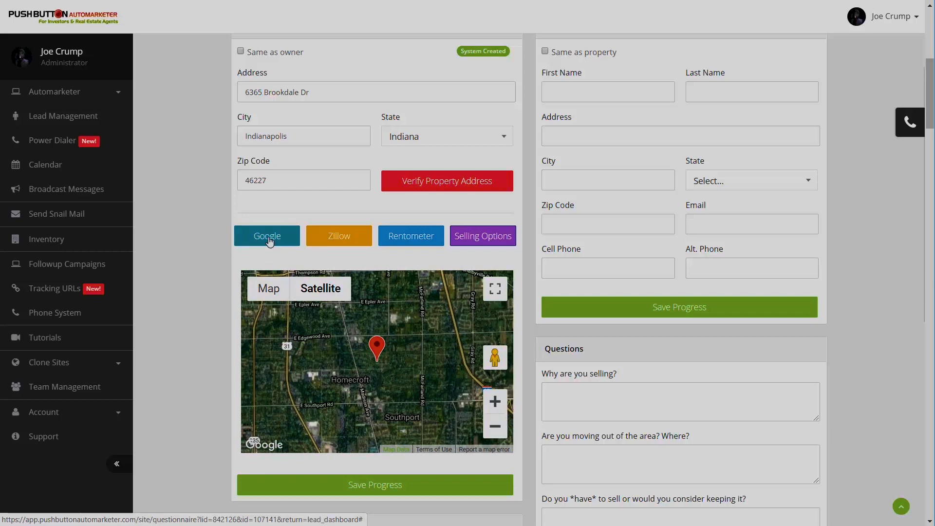
pyautogui.click(266, 236)
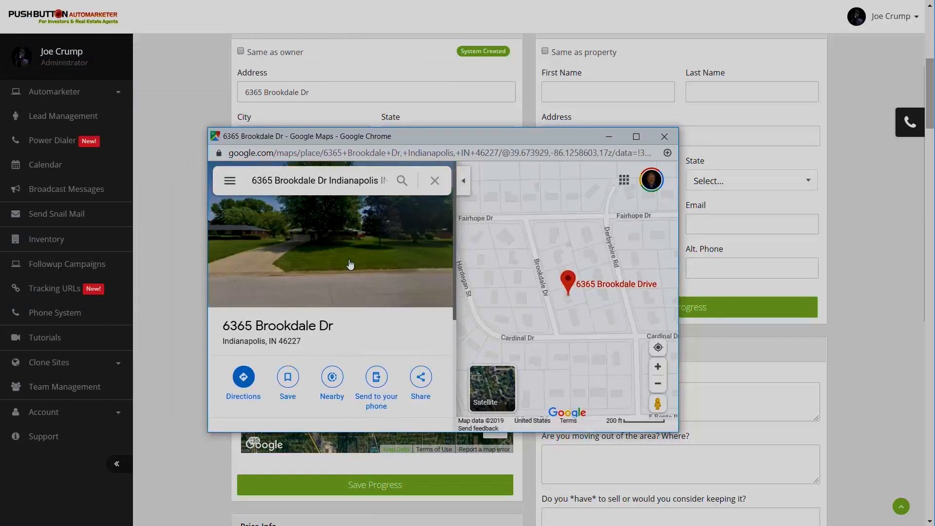
pyautogui.moveTo(340, 254)
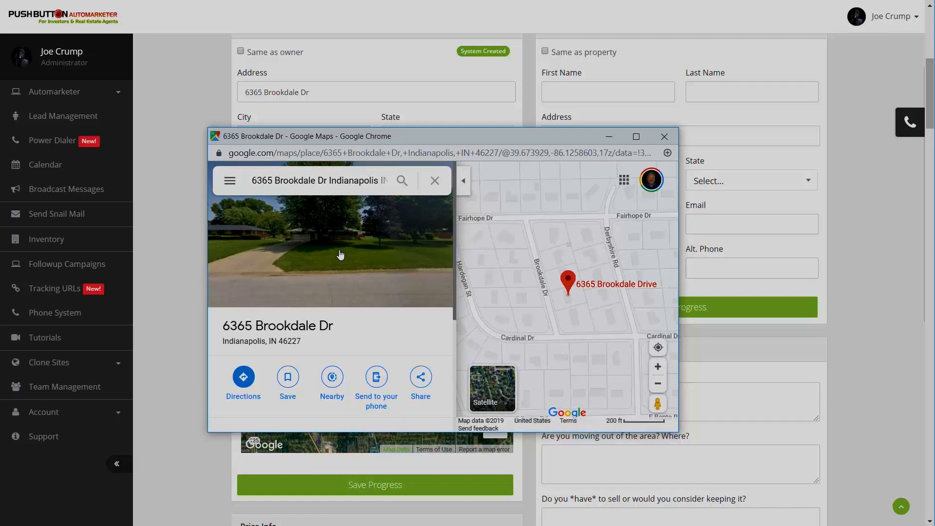
pyautogui.click(340, 253)
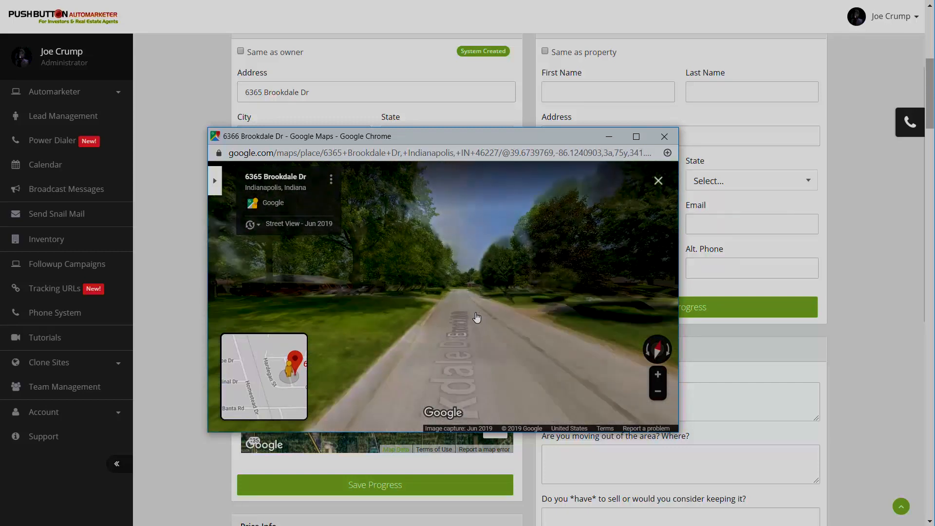
pyautogui.moveTo(477, 317); pyautogui.dragTo(523, 318)
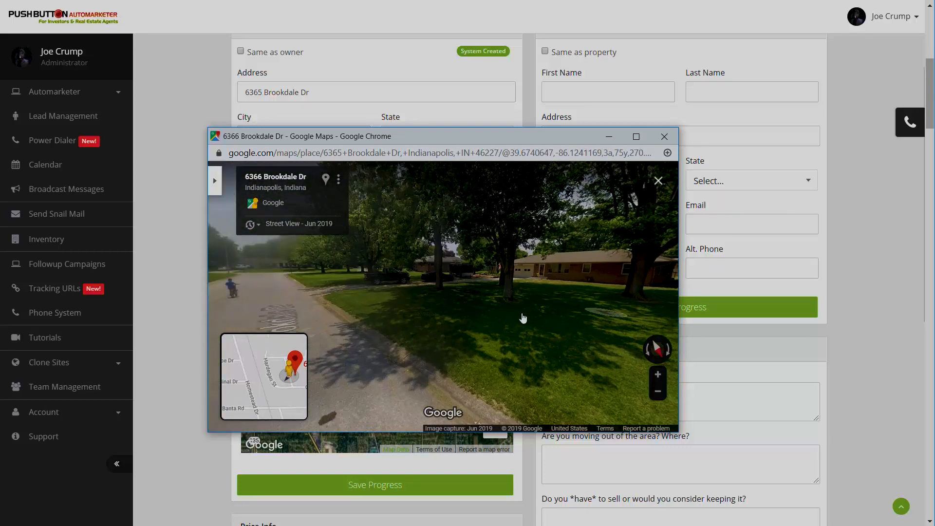
pyautogui.click(522, 317)
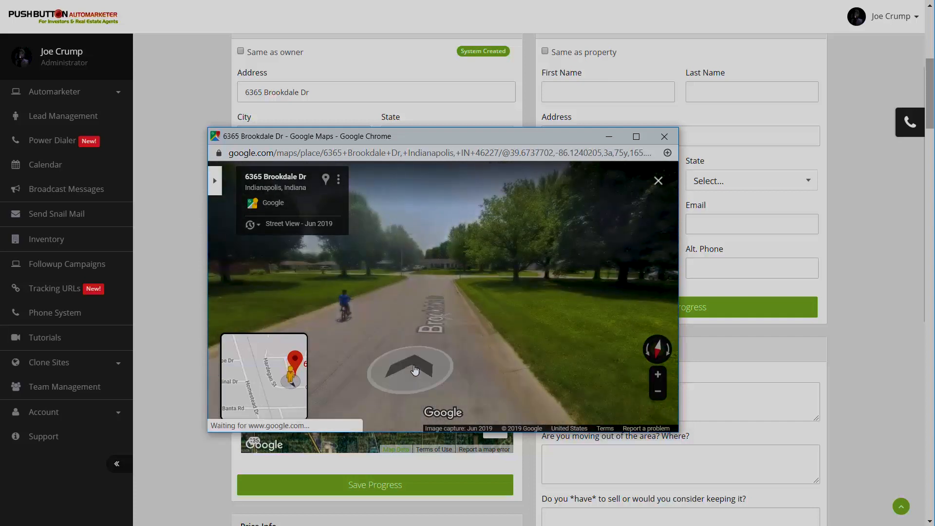
pyautogui.click(410, 368)
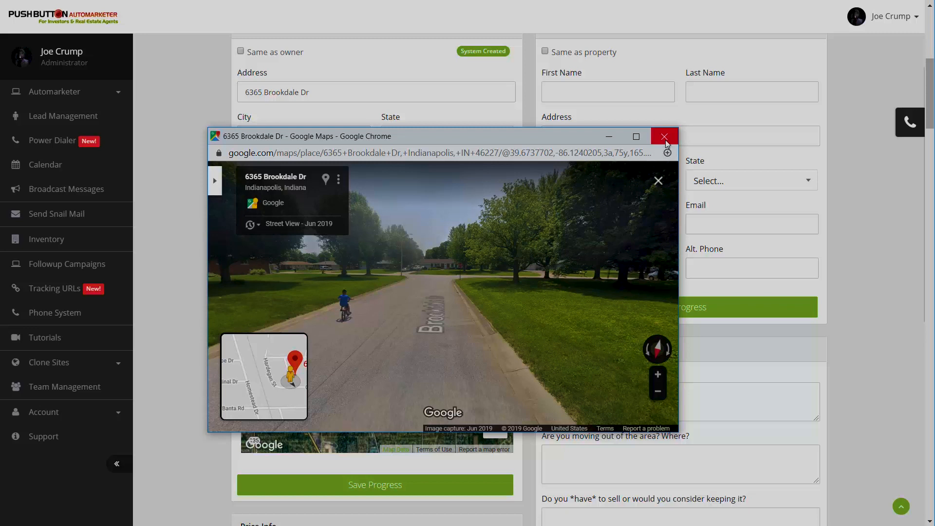
pyautogui.click(663, 137)
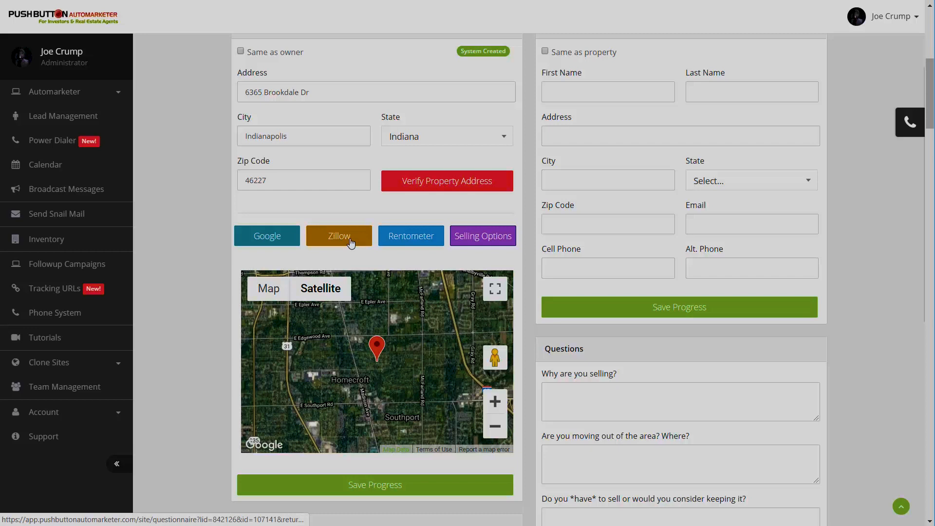
# Review Zillow's listing facts, $159,000 price, $154,708 Zestimate and tax history, then close it
pyautogui.click(338, 236)
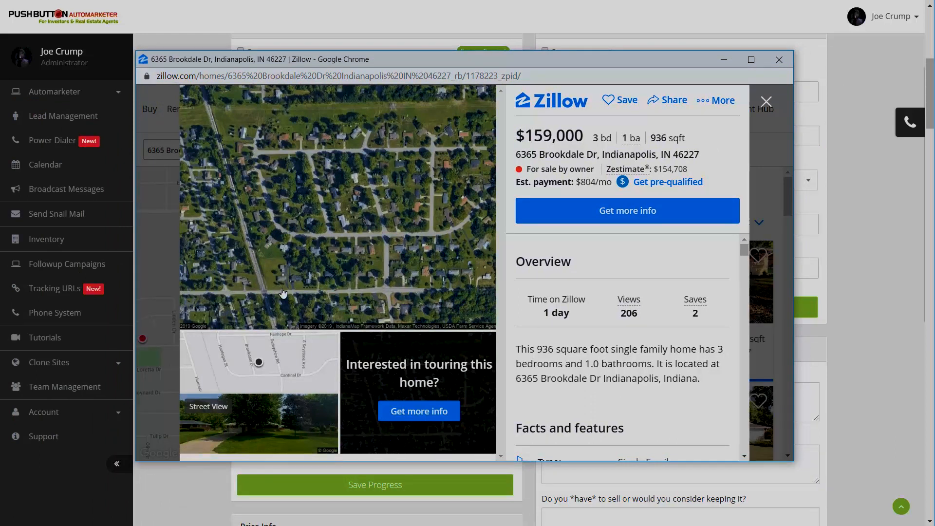
pyautogui.moveTo(356, 231)
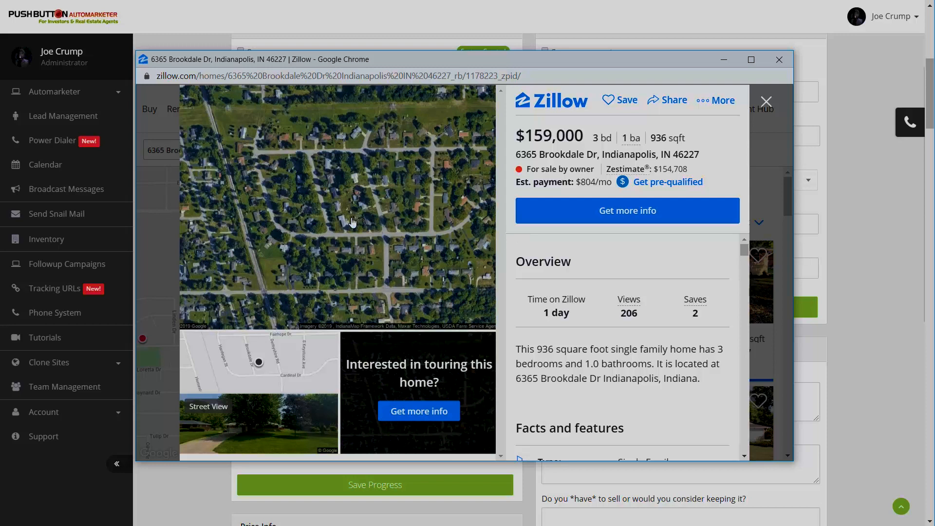
pyautogui.moveTo(666, 158)
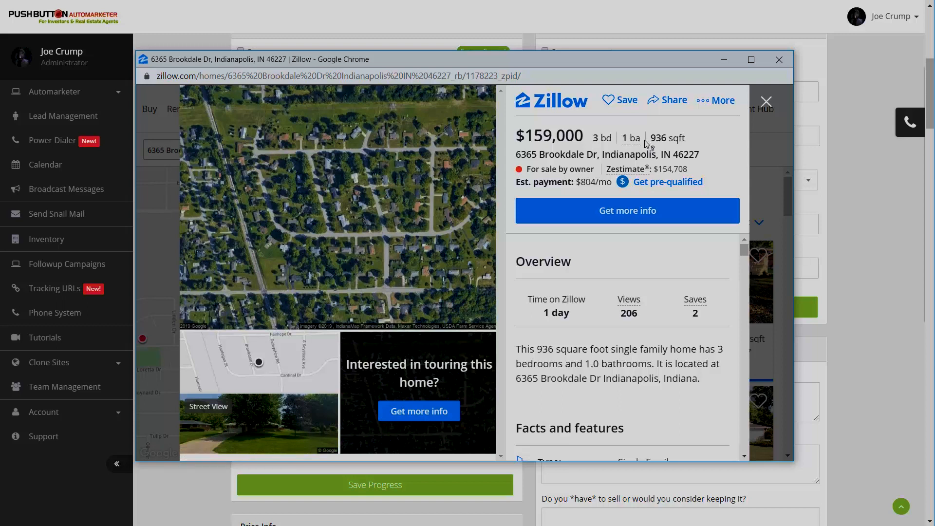
pyautogui.scroll(-3)
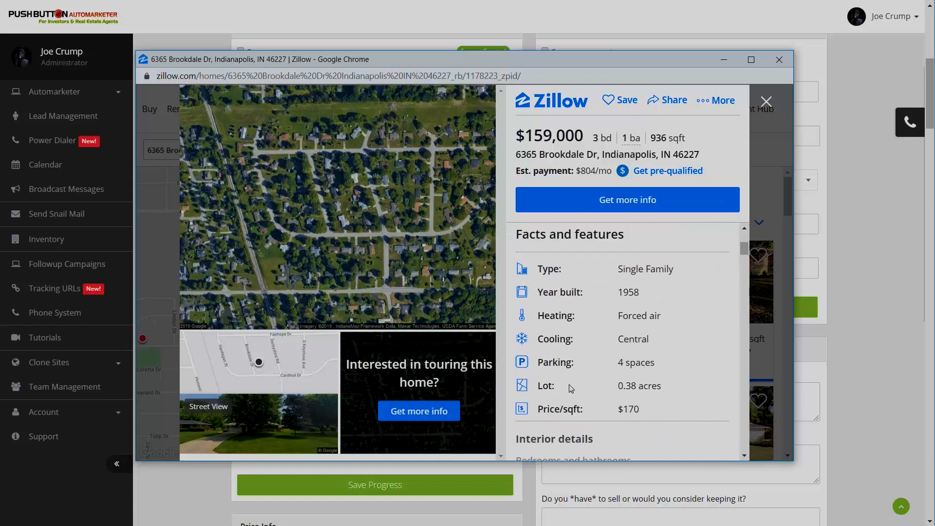
pyautogui.scroll(-3)
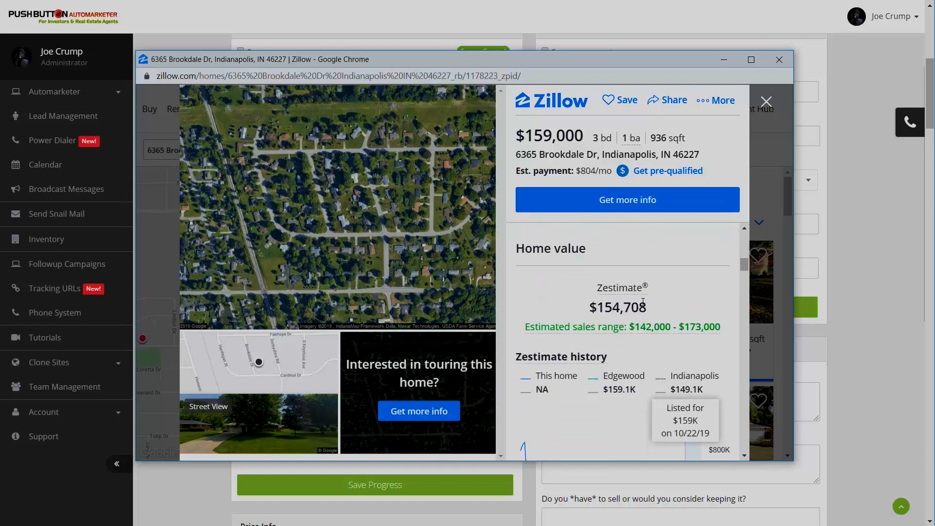
pyautogui.scroll(-3)
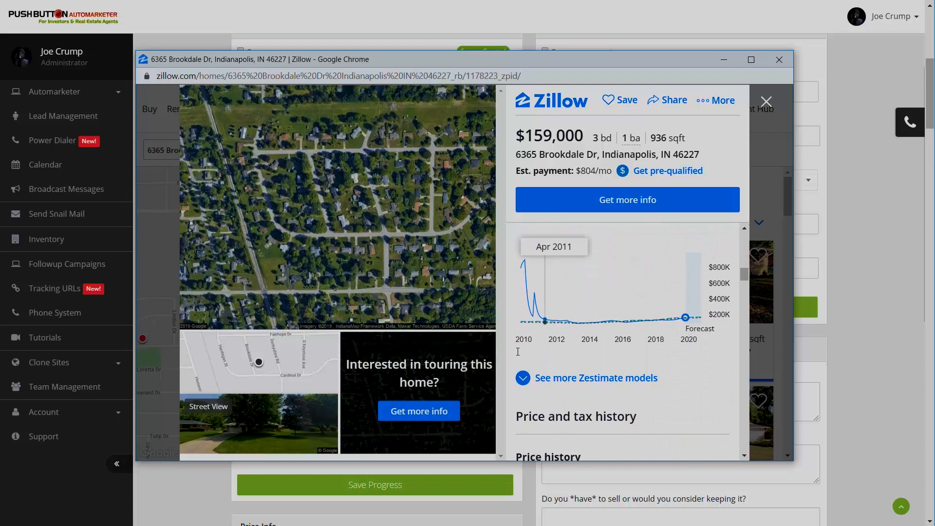
pyautogui.scroll(-3)
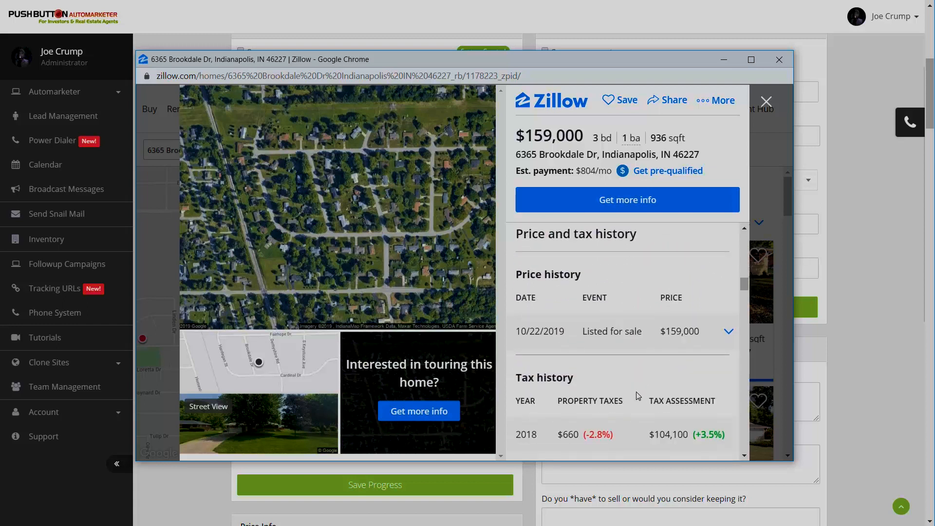
pyautogui.scroll(-3)
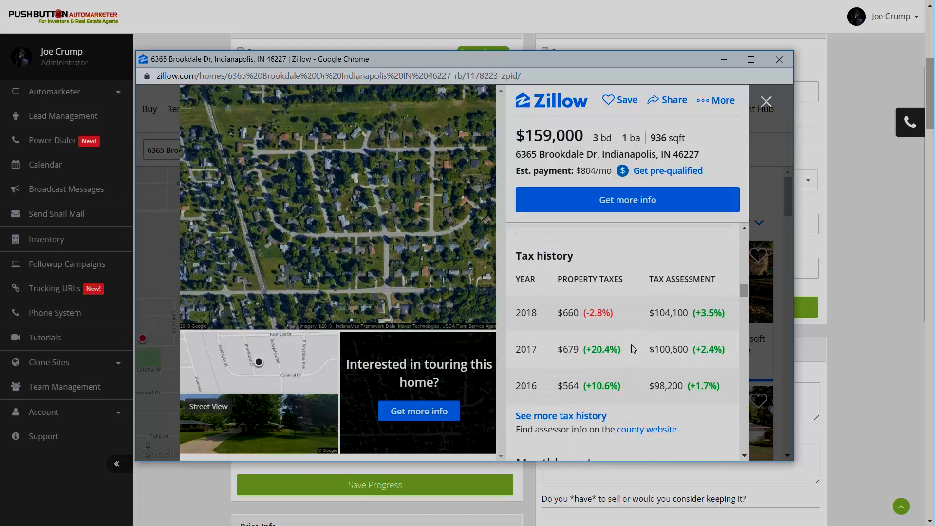
pyautogui.scroll(-3)
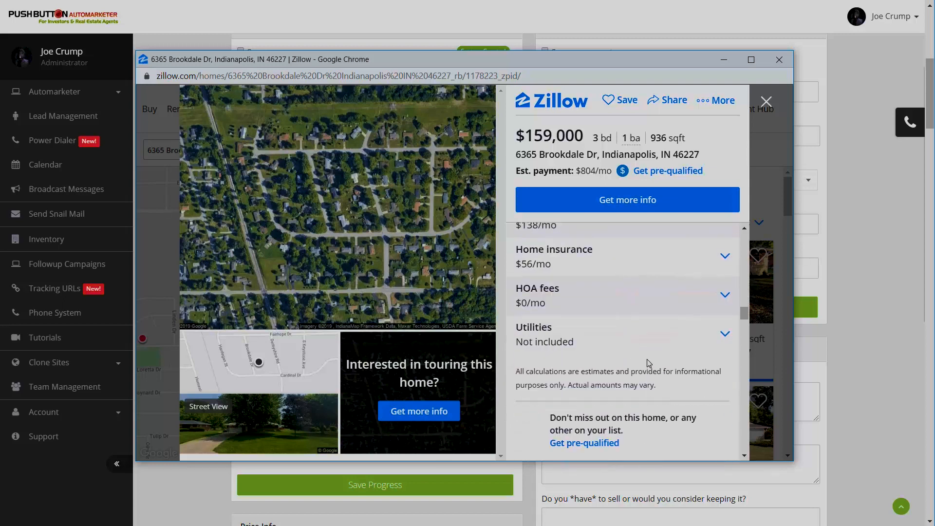
pyautogui.moveTo(628, 346)
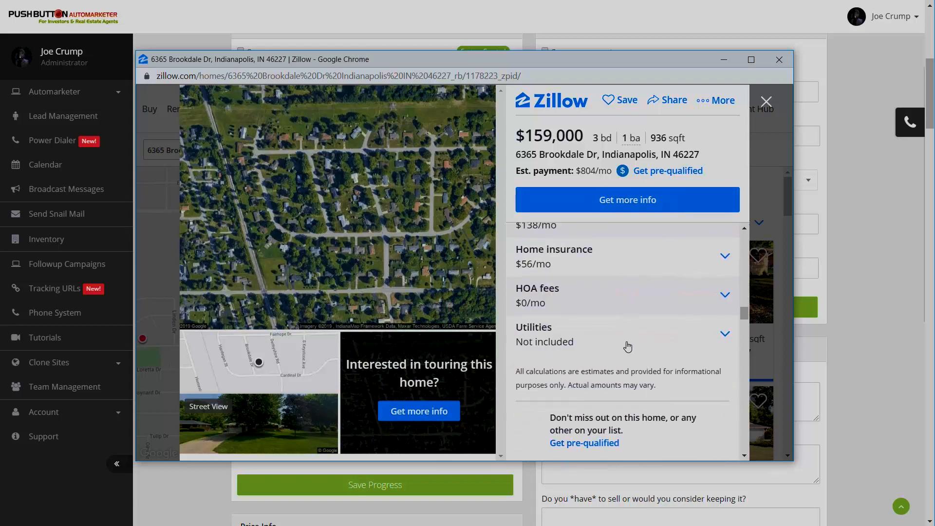
pyautogui.scroll(-3)
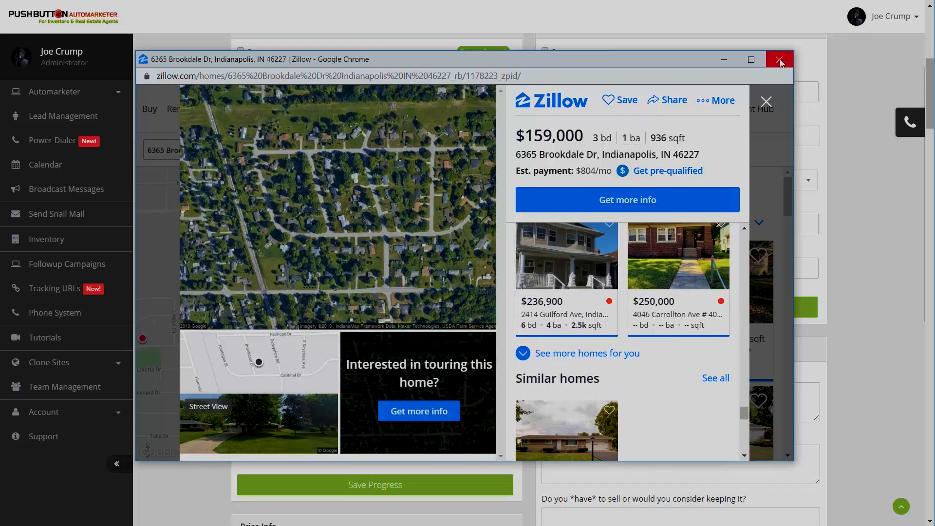
pyautogui.click(779, 59)
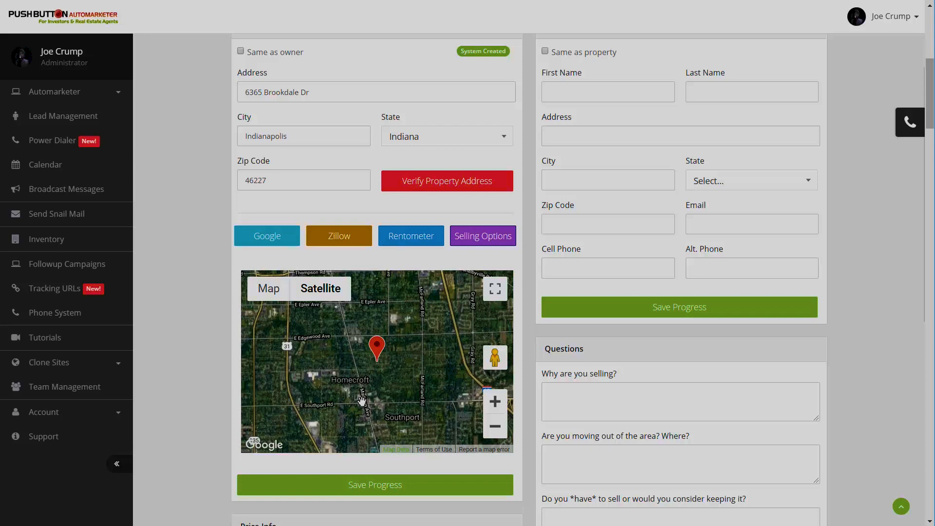
pyautogui.moveTo(460, 350)
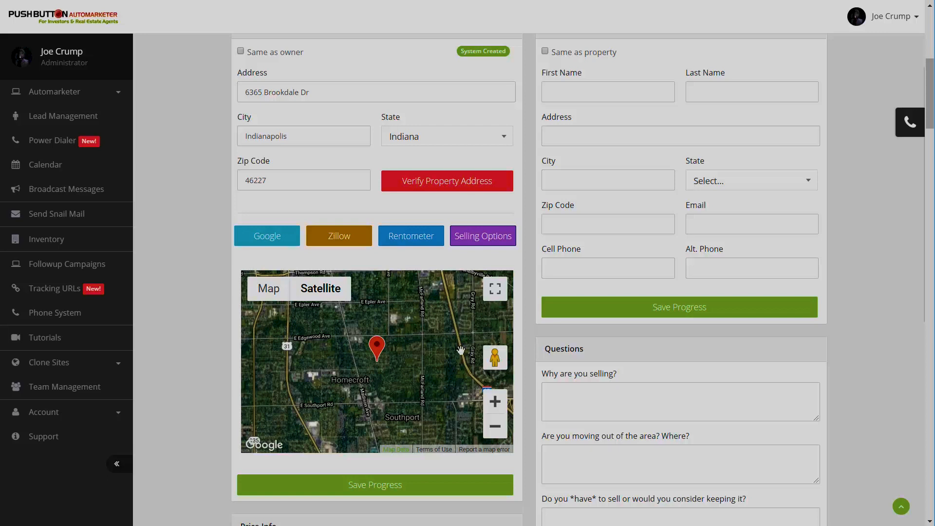
pyautogui.moveTo(410, 235)
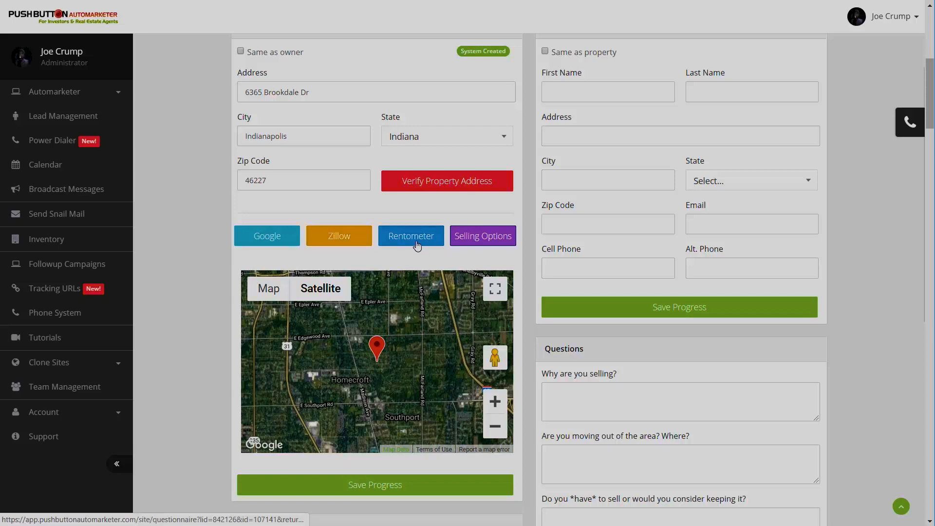
pyautogui.click(410, 235)
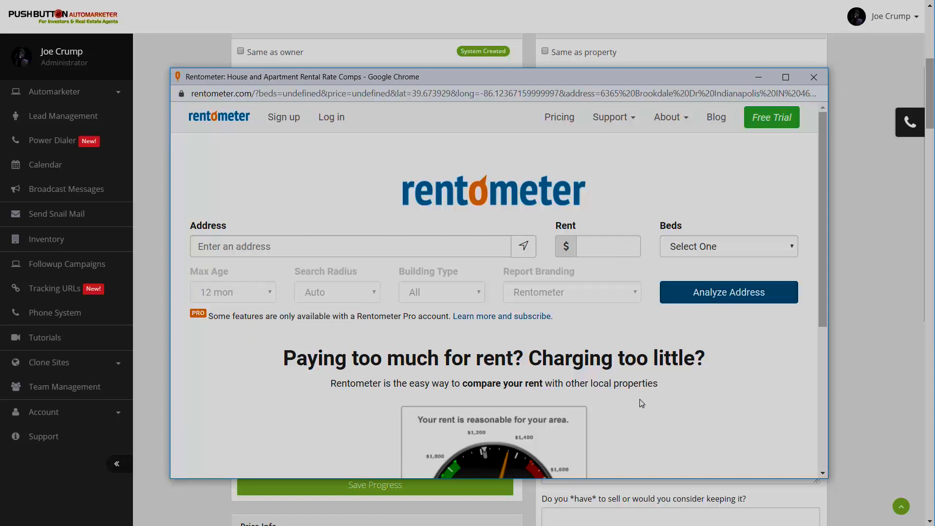
pyautogui.scroll(-3)
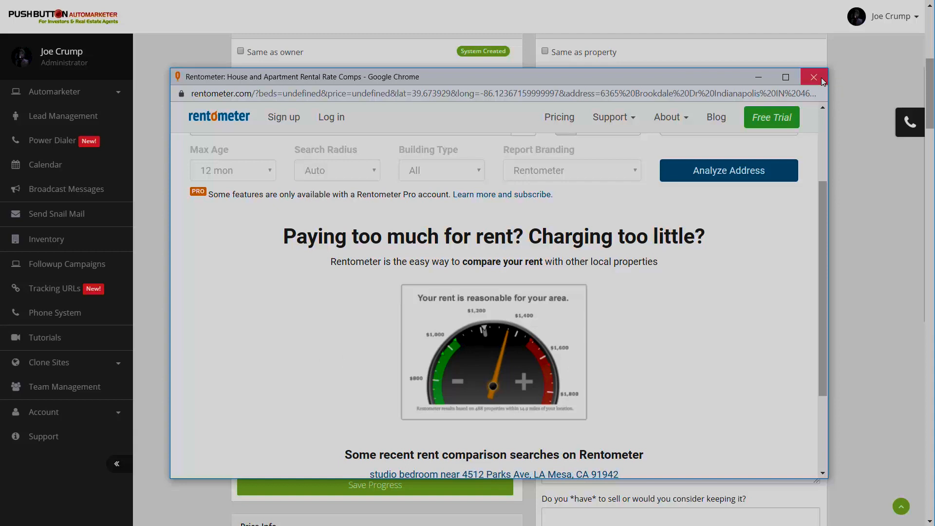
pyautogui.click(813, 77)
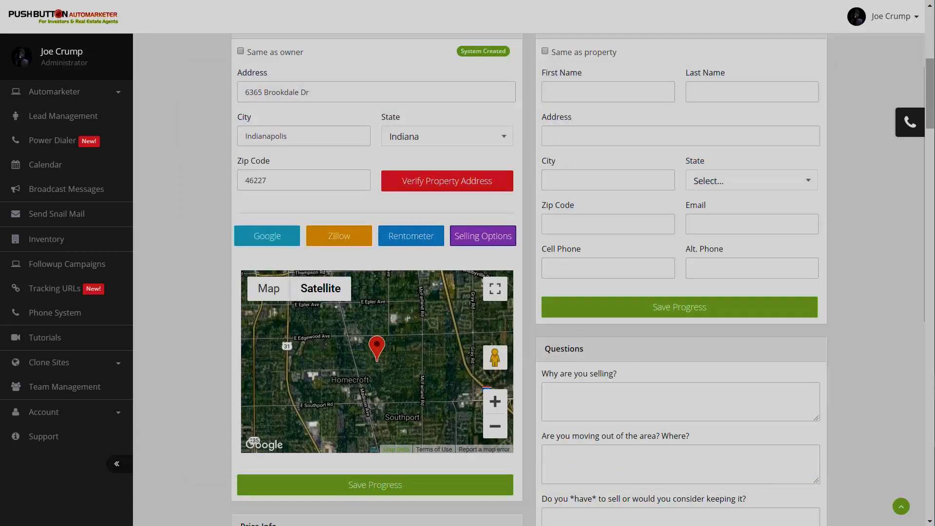
pyautogui.scroll(-3)
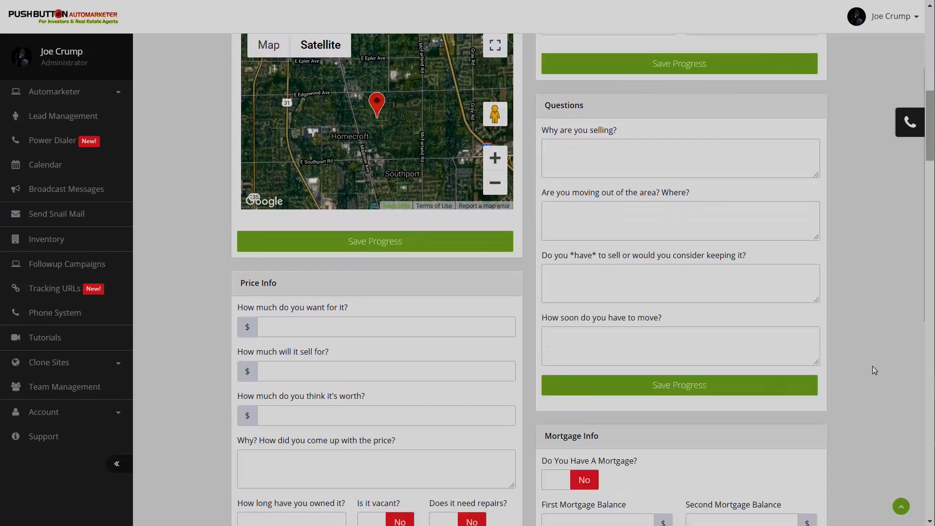
pyautogui.scroll(-3)
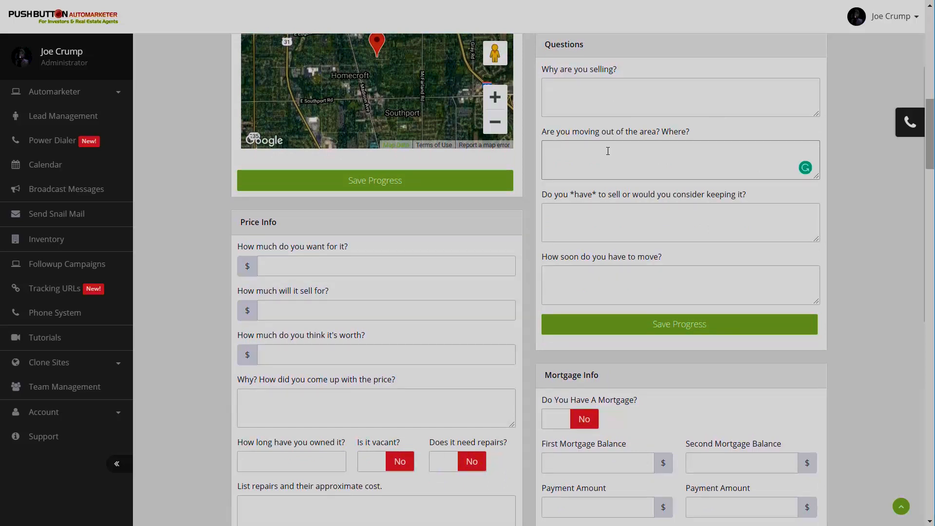
pyautogui.click(678, 222)
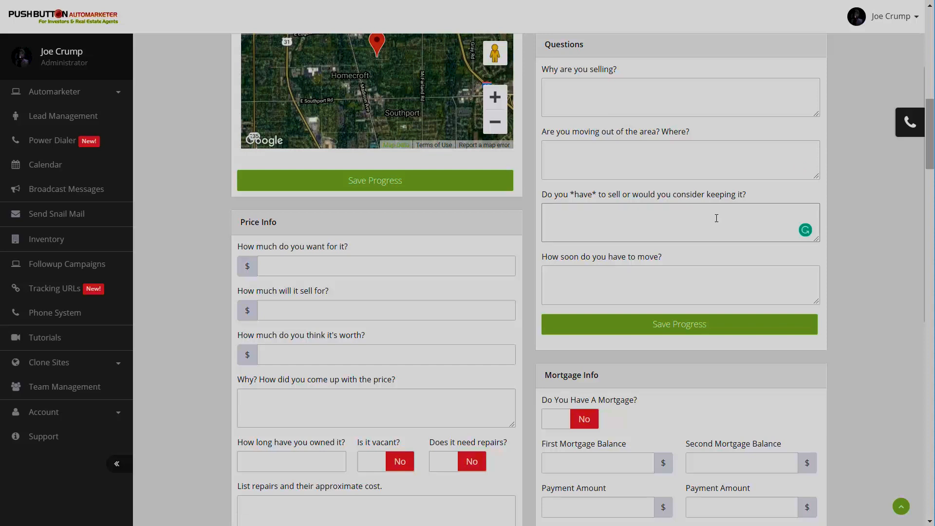
pyautogui.click(678, 284)
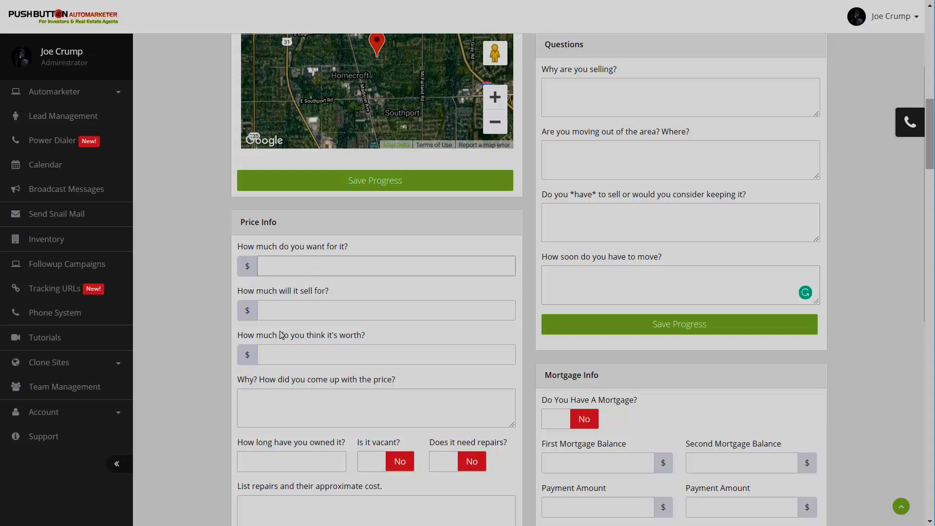
pyautogui.click(387, 354)
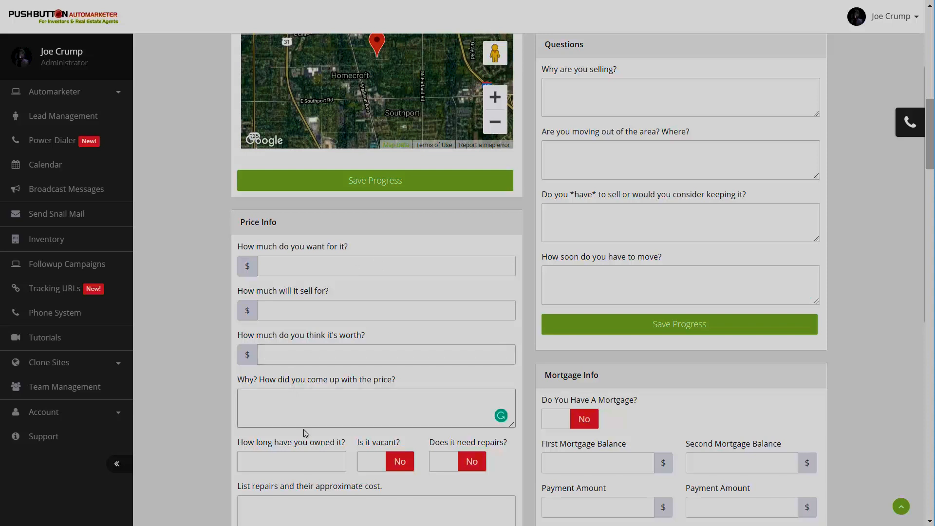
pyautogui.scroll(-3)
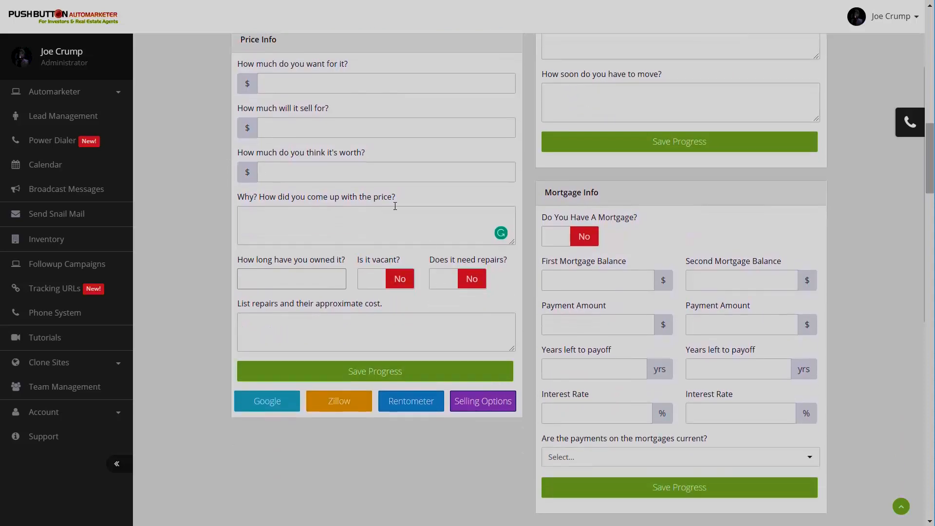
pyautogui.click(291, 279)
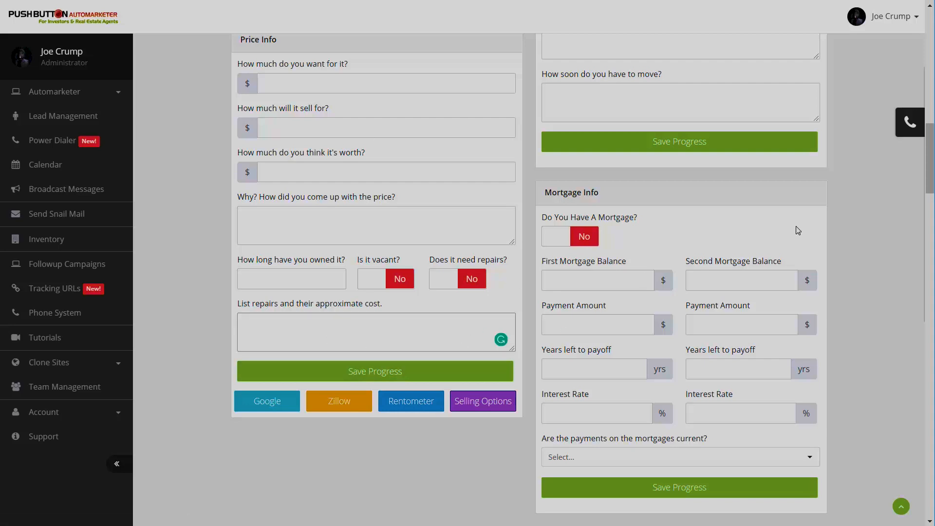
pyautogui.scroll(-3)
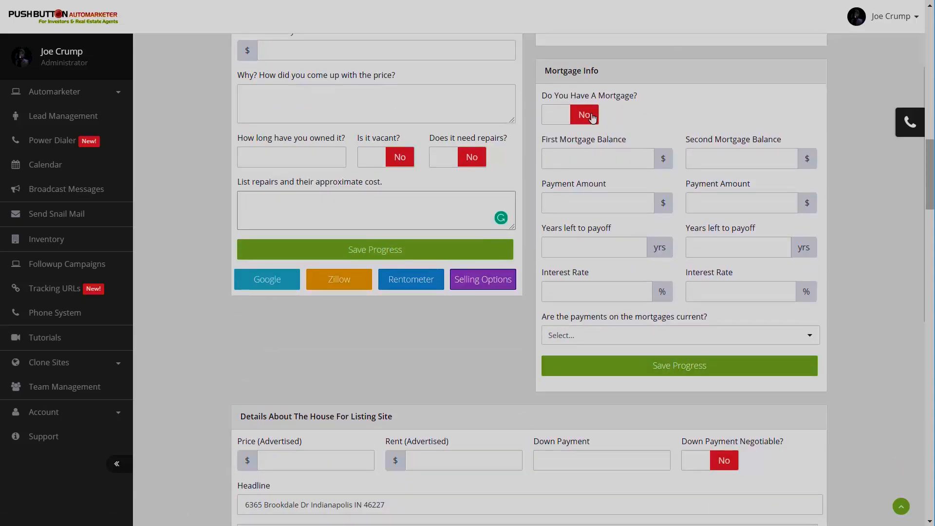
pyautogui.click(597, 202)
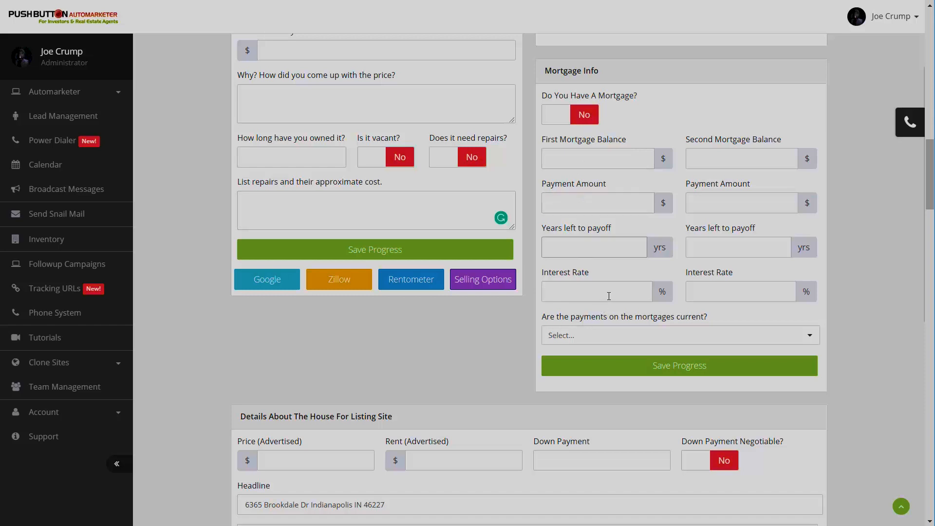
pyautogui.click(593, 246)
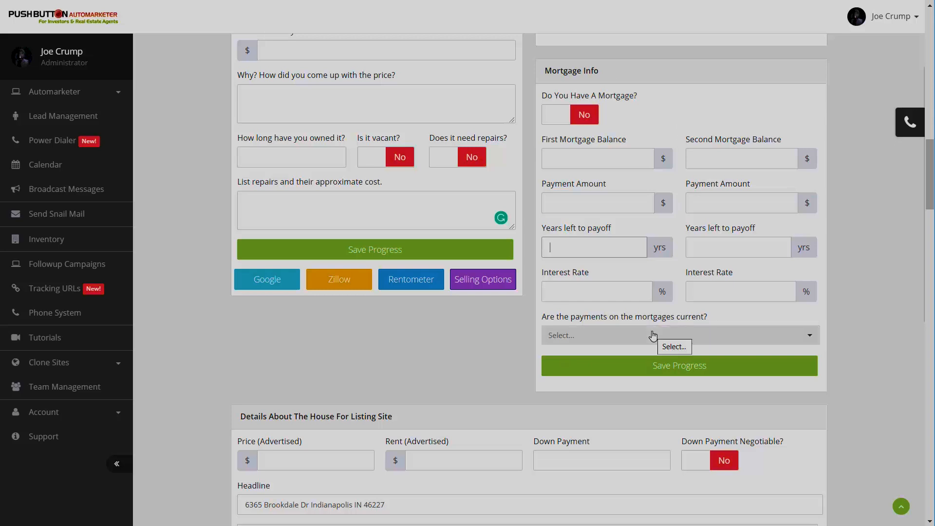
pyautogui.click(679, 334)
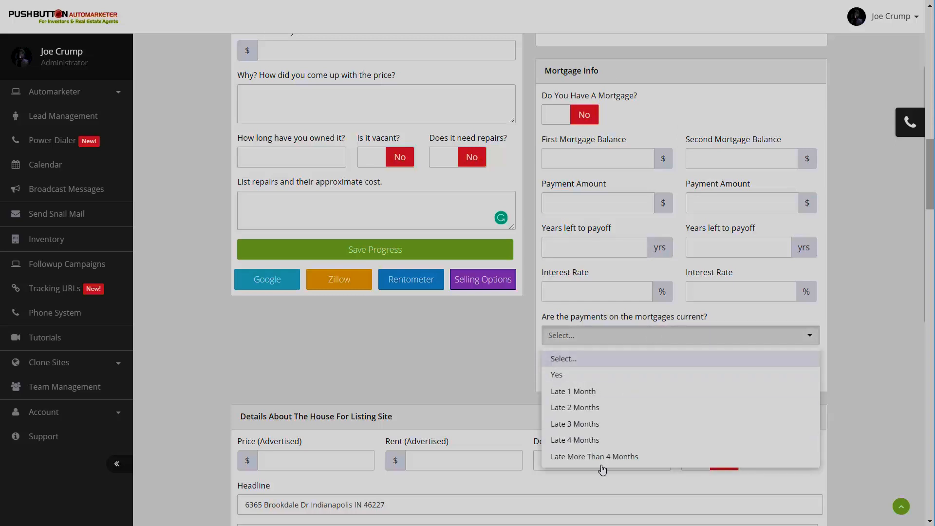
pyautogui.moveTo(459, 337)
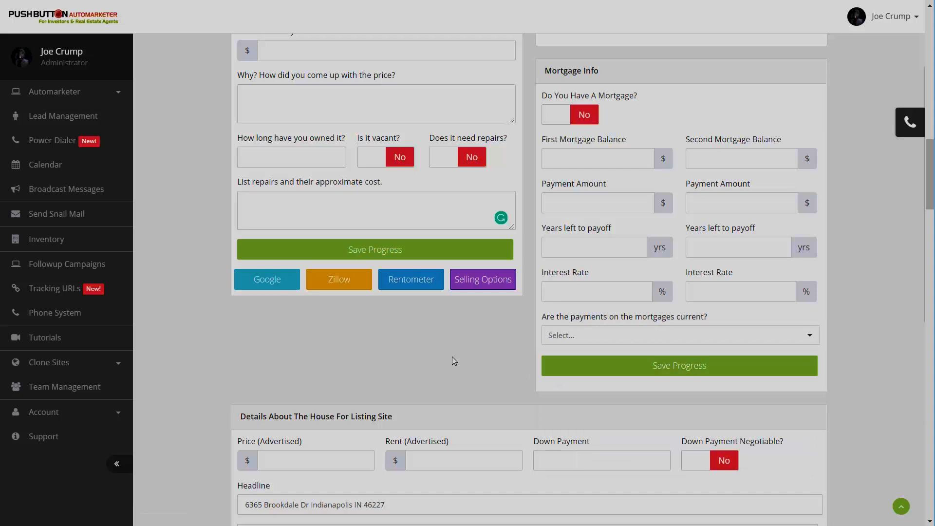
pyautogui.scroll(-3)
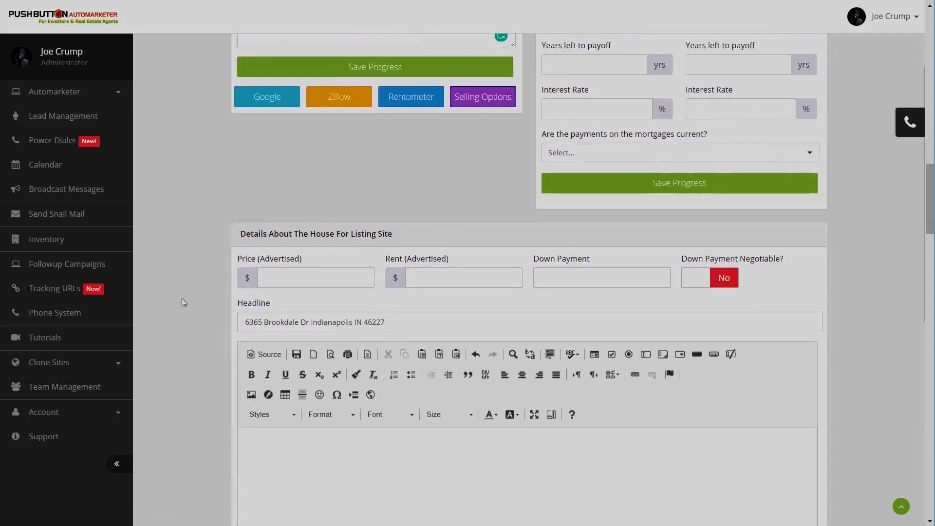
pyautogui.scroll(-3)
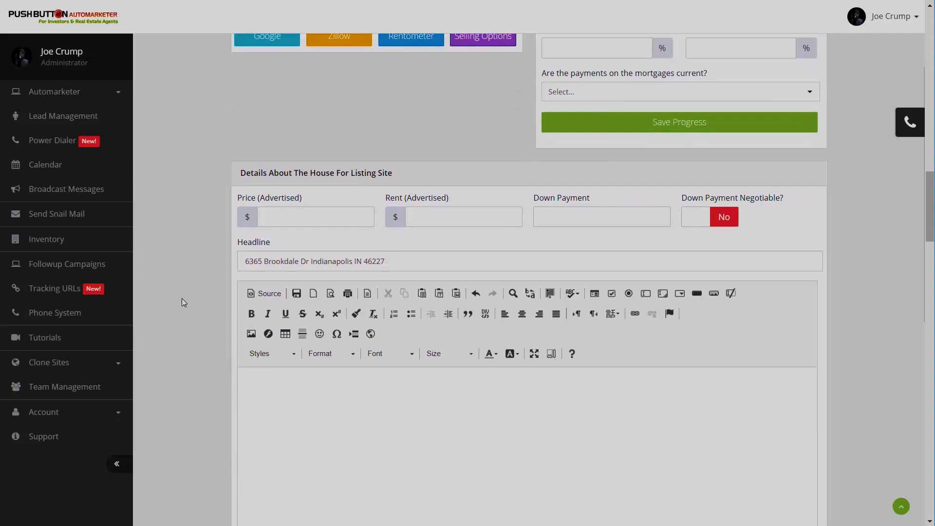
pyautogui.scroll(-3)
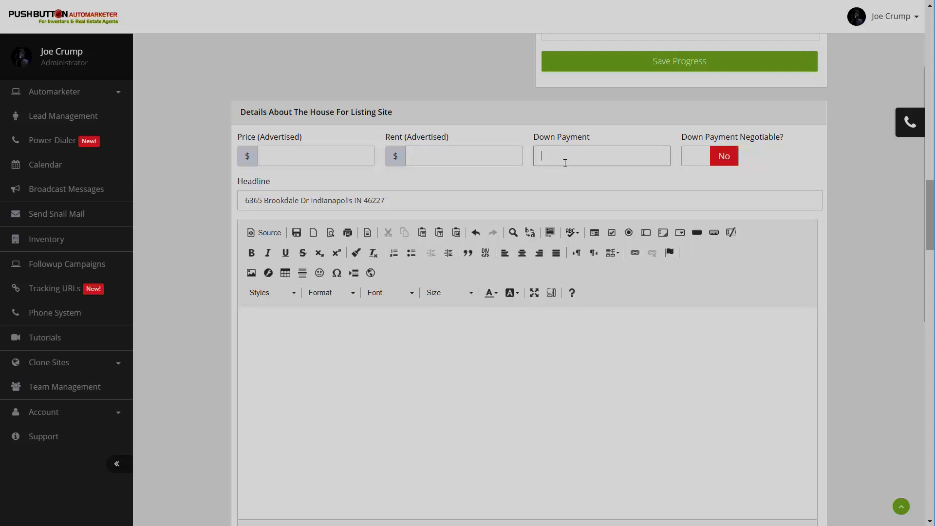
pyautogui.moveTo(578, 183)
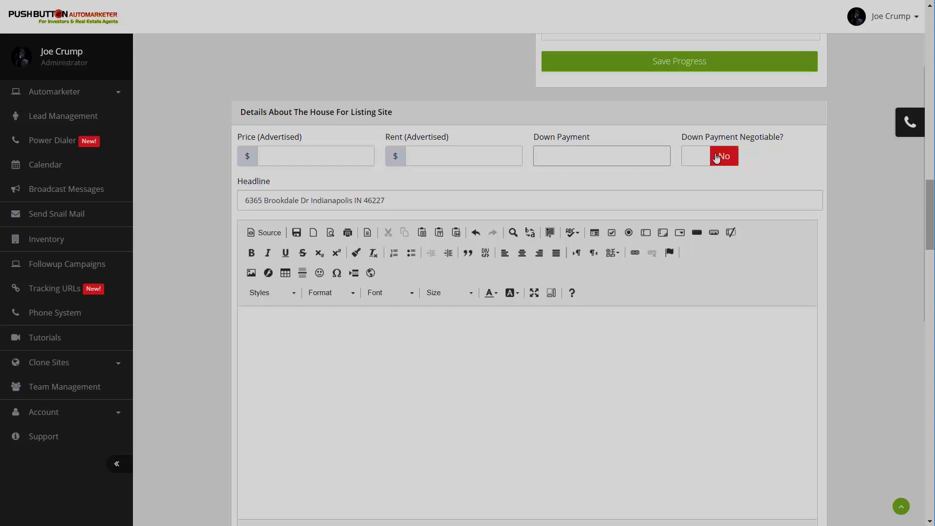
pyautogui.moveTo(293, 197)
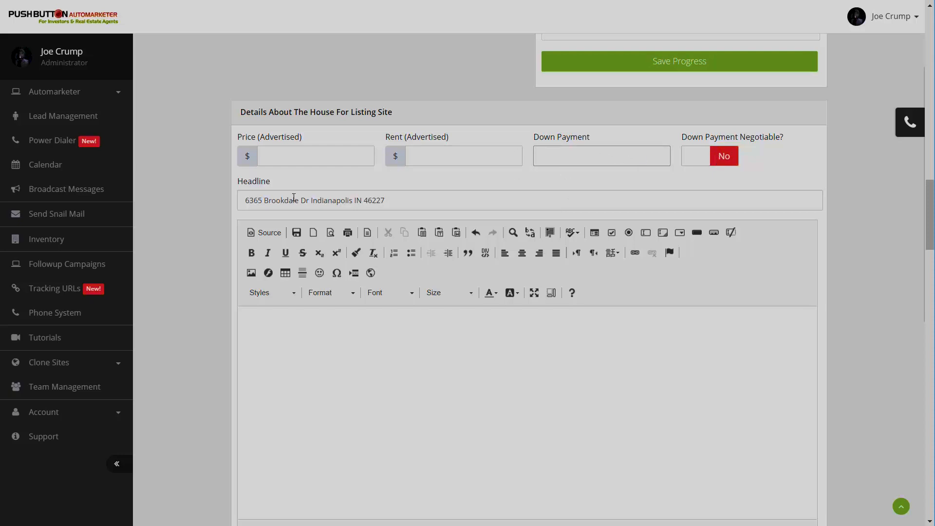
pyautogui.tripleClick(315, 200)
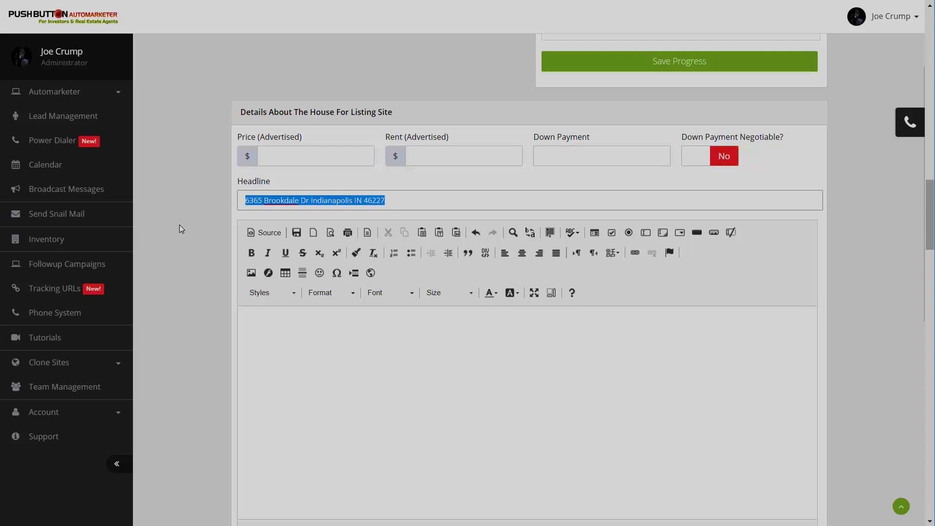
pyautogui.moveTo(192, 270)
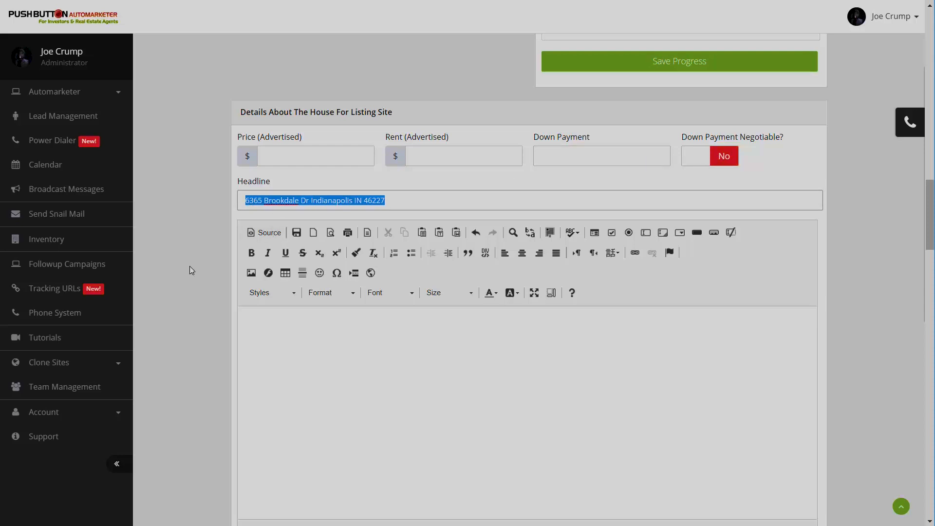
pyautogui.scroll(-3)
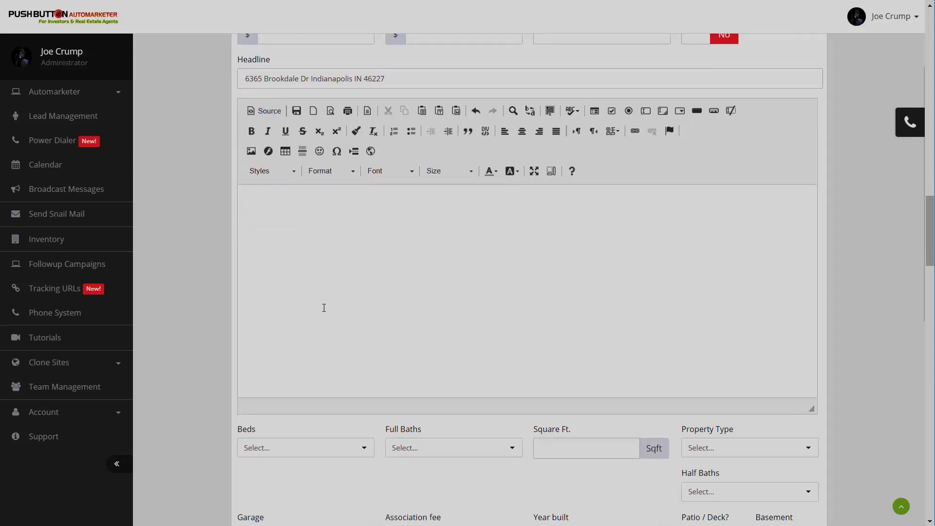
pyautogui.moveTo(484, 273)
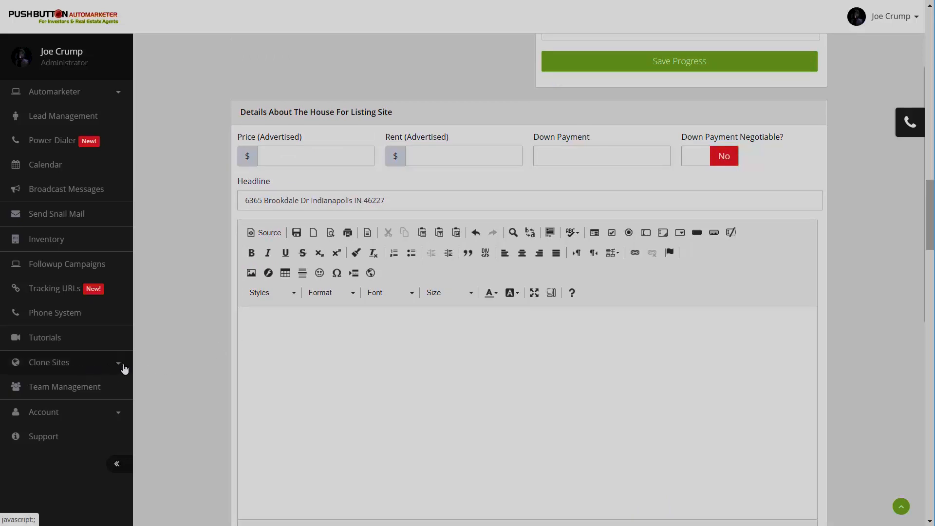
pyautogui.click(49, 363)
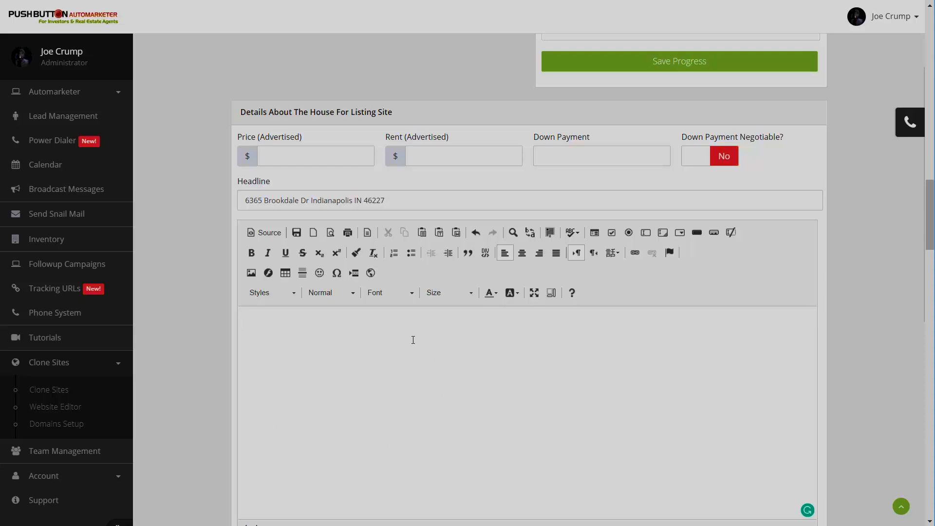
pyautogui.click(412, 339)
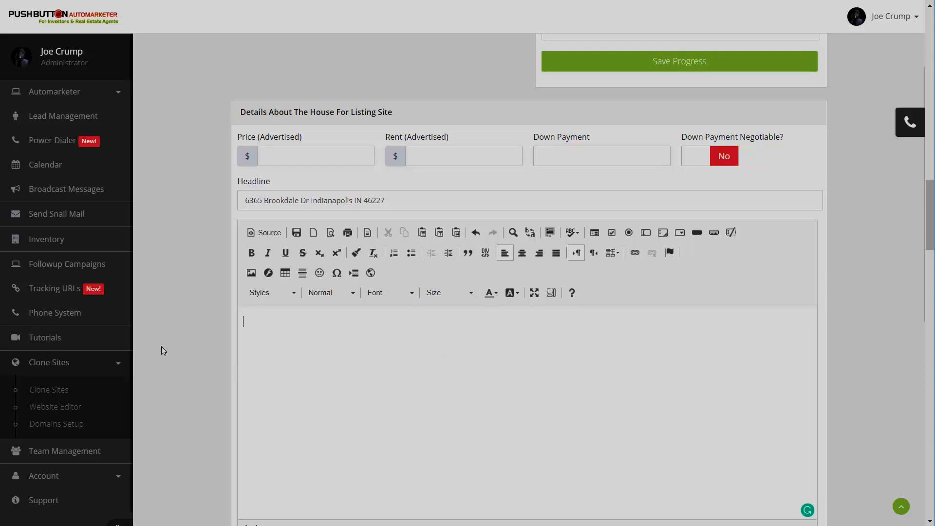
pyautogui.scroll(-3)
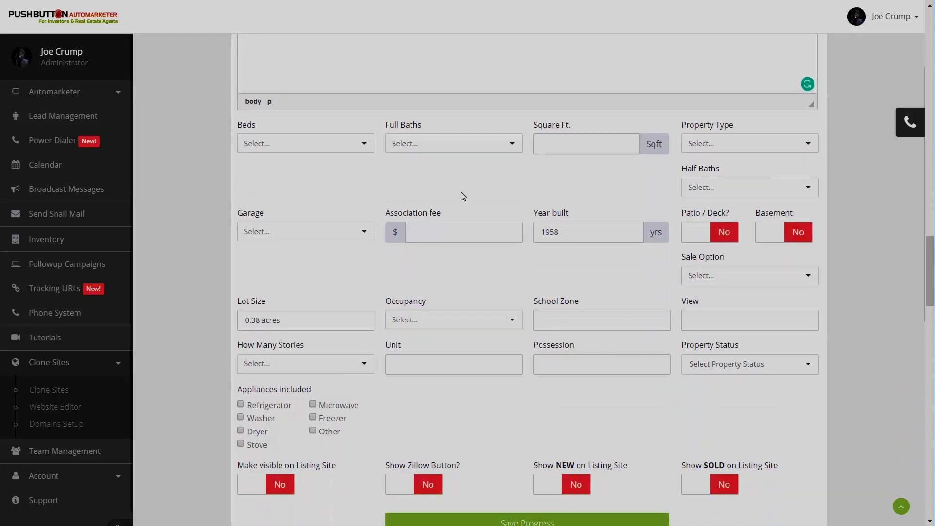
pyautogui.moveTo(792, 272)
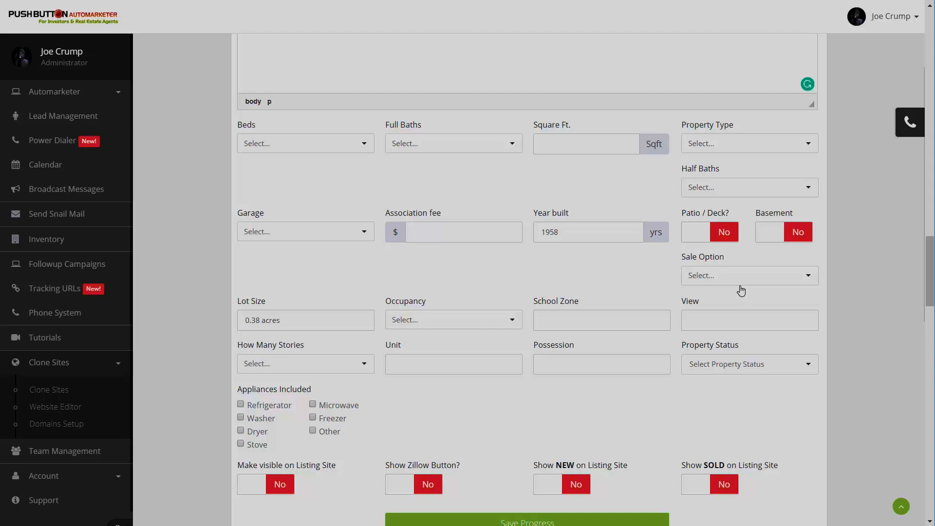
pyautogui.scroll(-3)
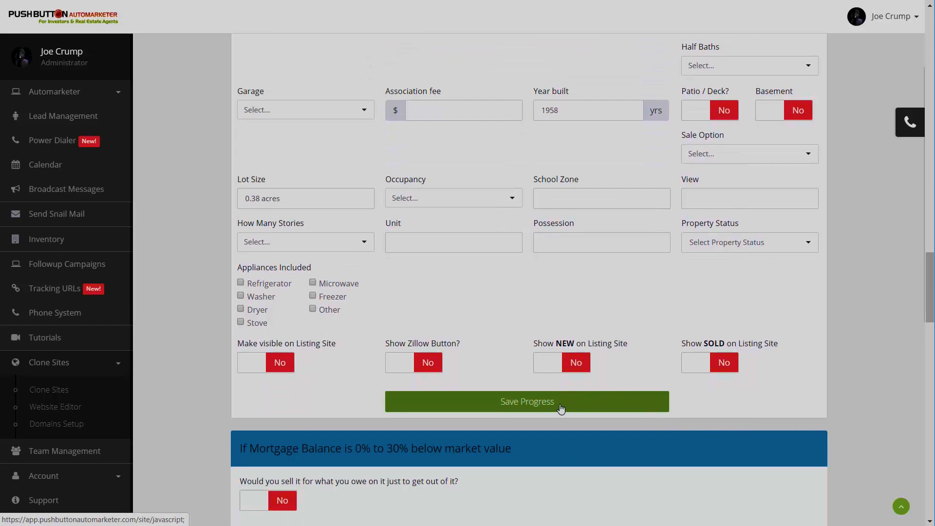
pyautogui.scroll(-3)
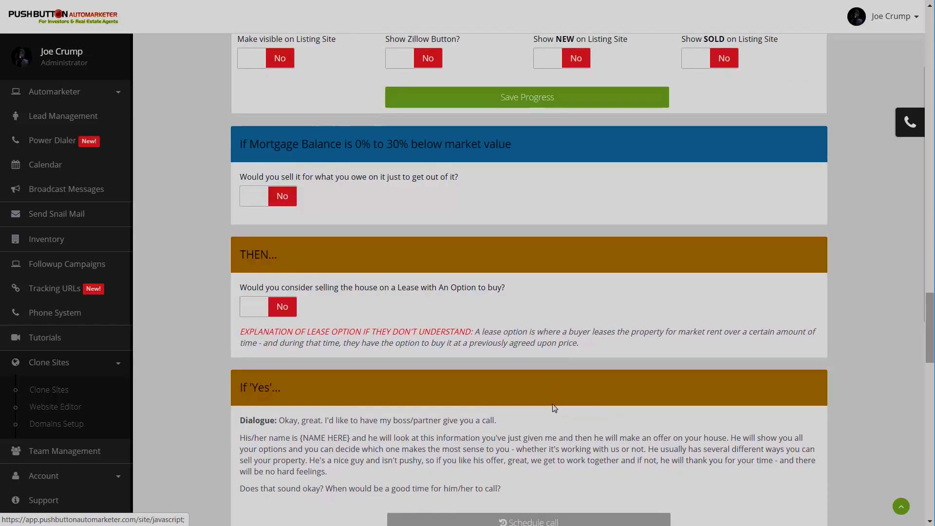
pyautogui.scroll(-3)
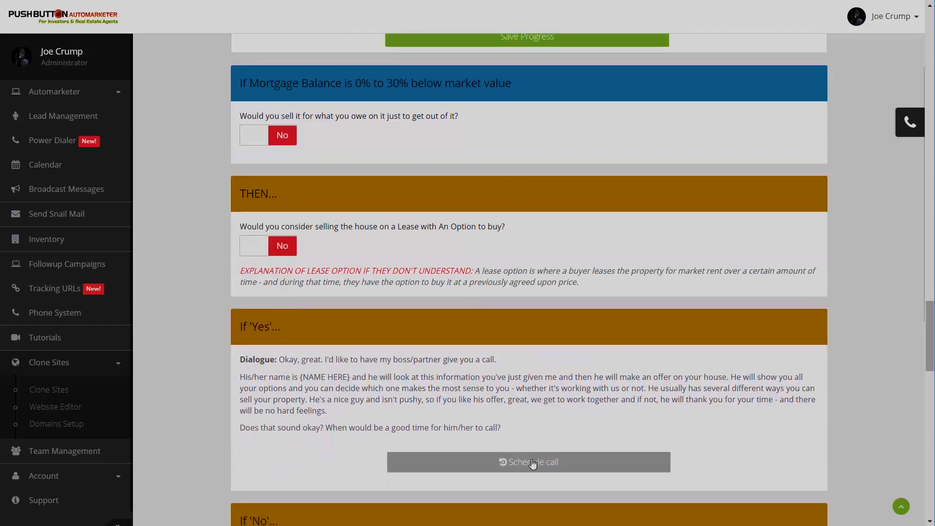
pyautogui.moveTo(359, 474)
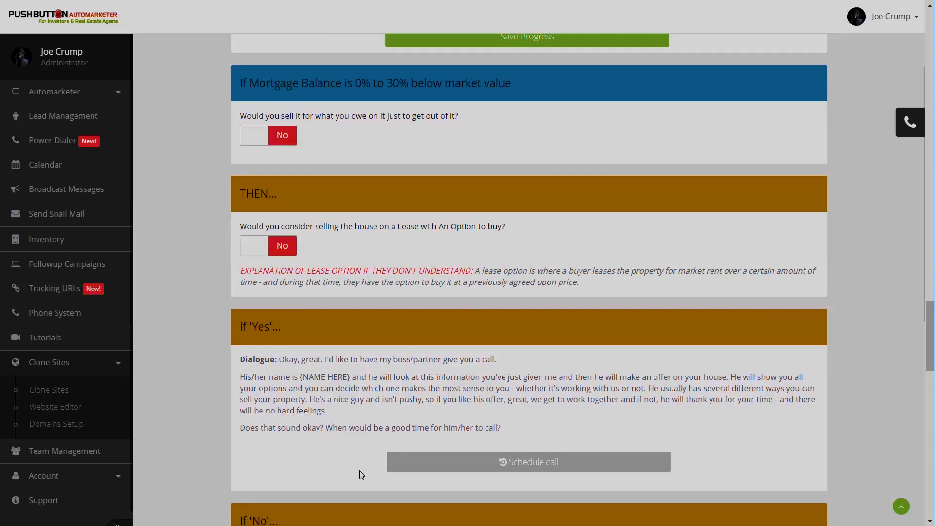
pyautogui.scroll(-3)
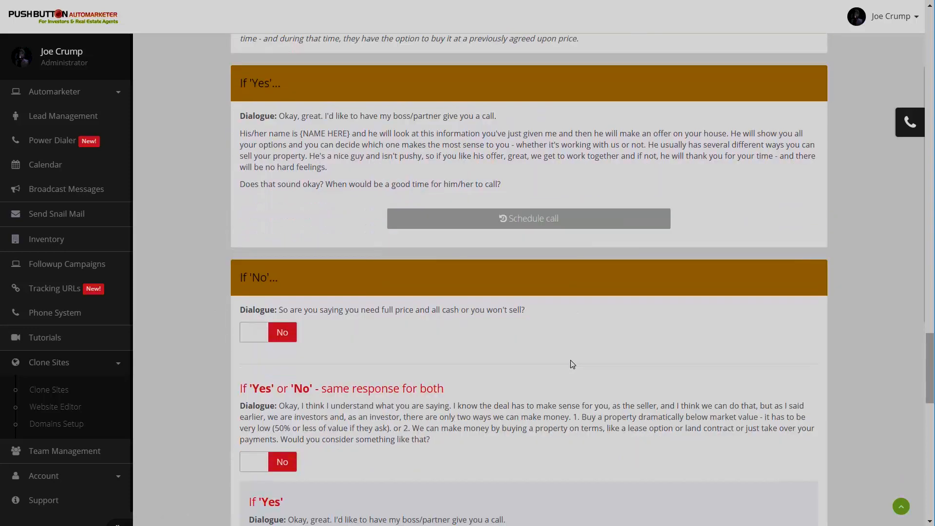
pyautogui.scroll(-3)
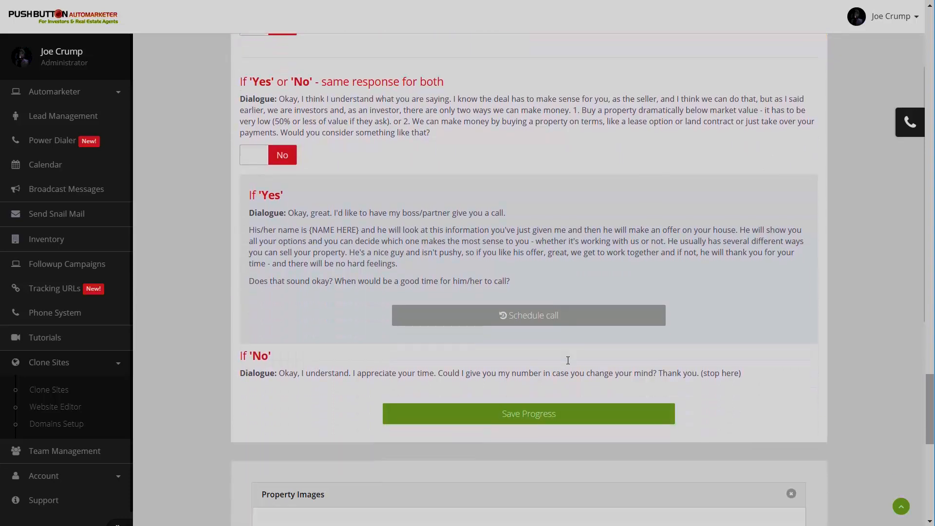
pyautogui.scroll(-3)
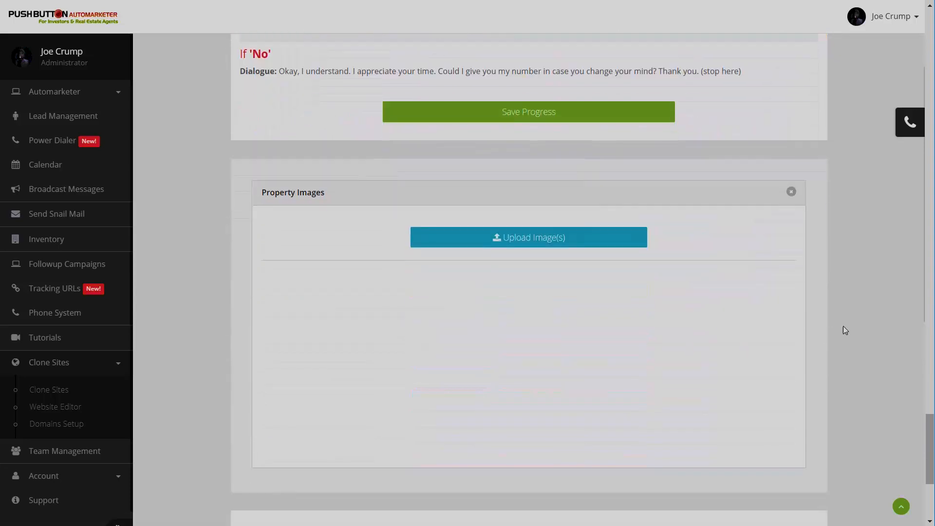
pyautogui.scroll(-3)
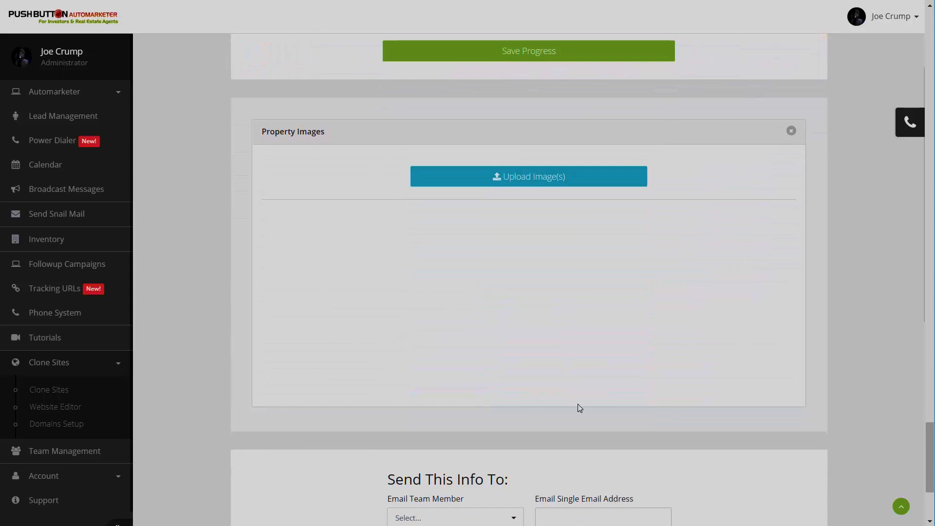
pyautogui.scroll(-3)
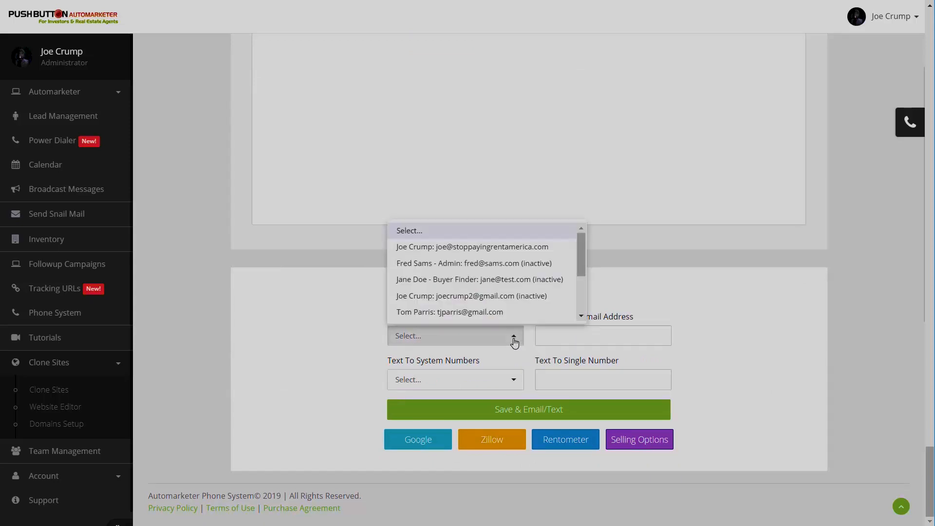
pyautogui.moveTo(588, 321)
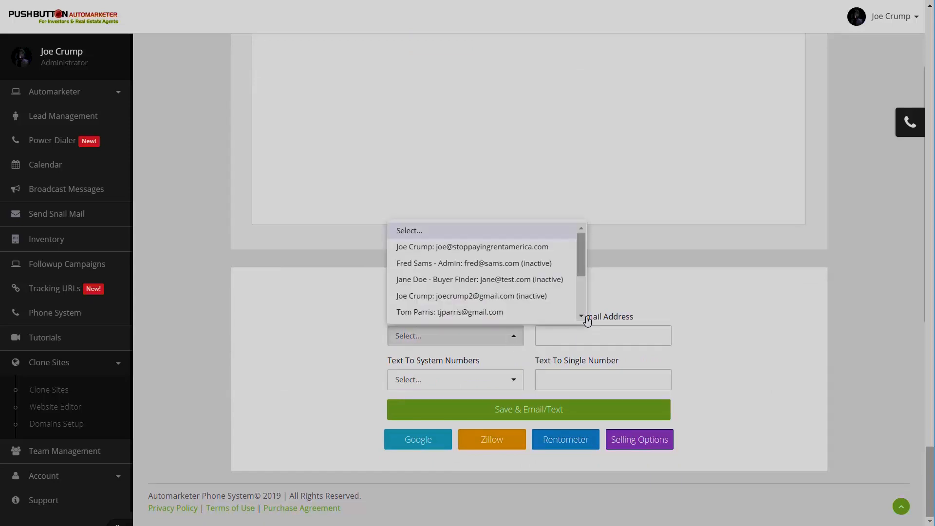
pyautogui.moveTo(633, 293)
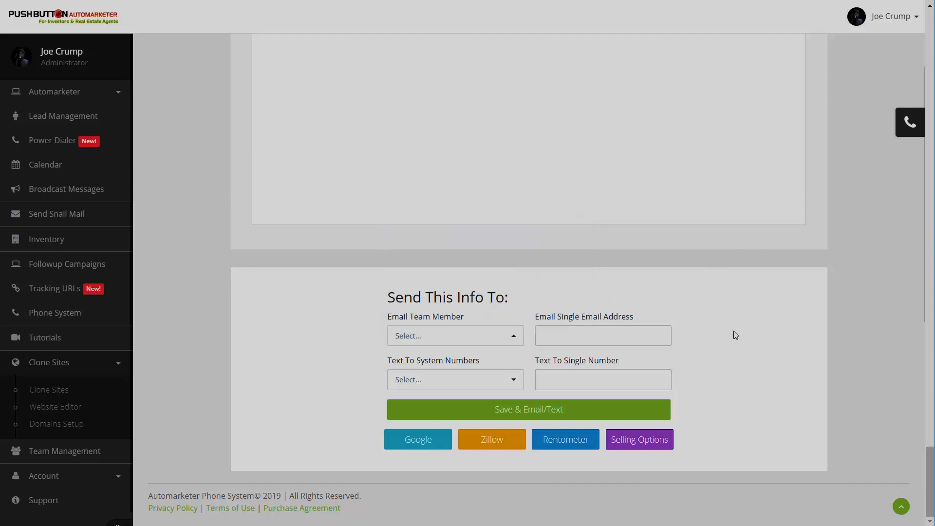
pyautogui.click(602, 335)
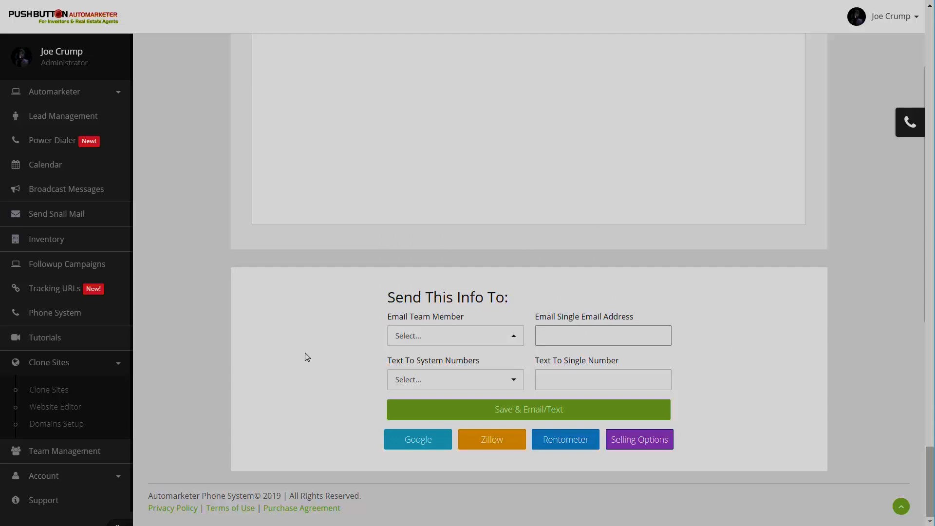
pyautogui.moveTo(115, 287)
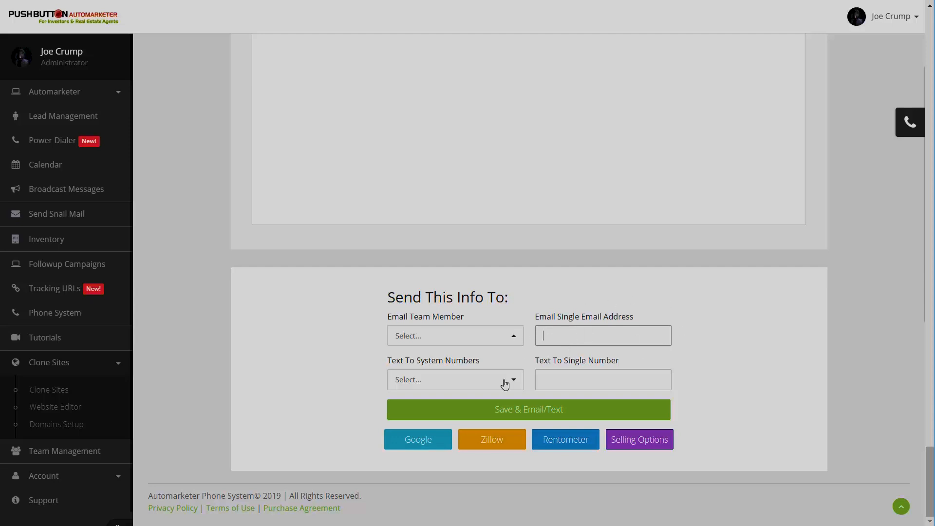
pyautogui.click(455, 379)
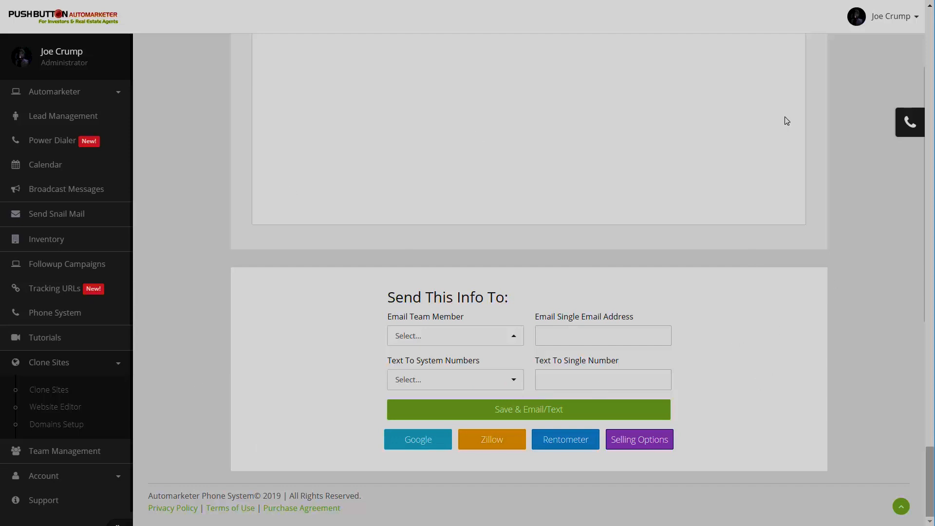
pyautogui.moveTo(373, 408)
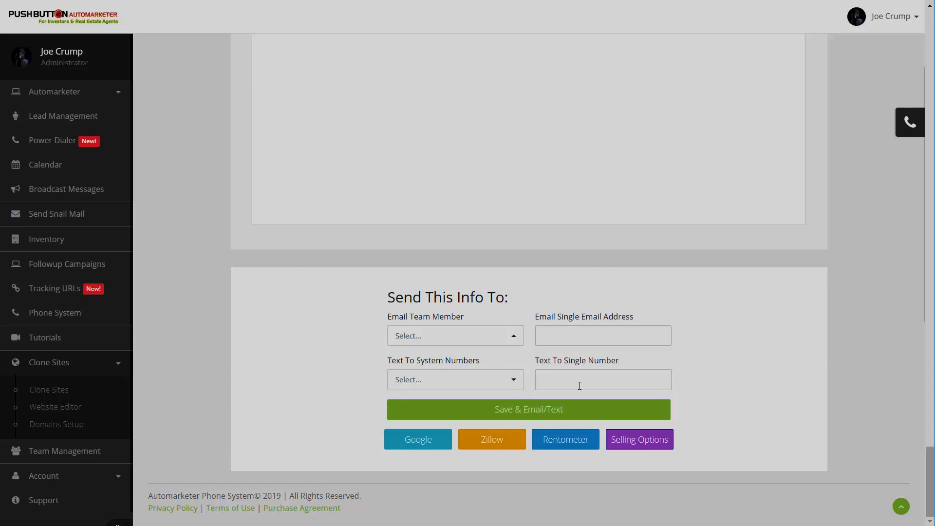
pyautogui.click(602, 378)
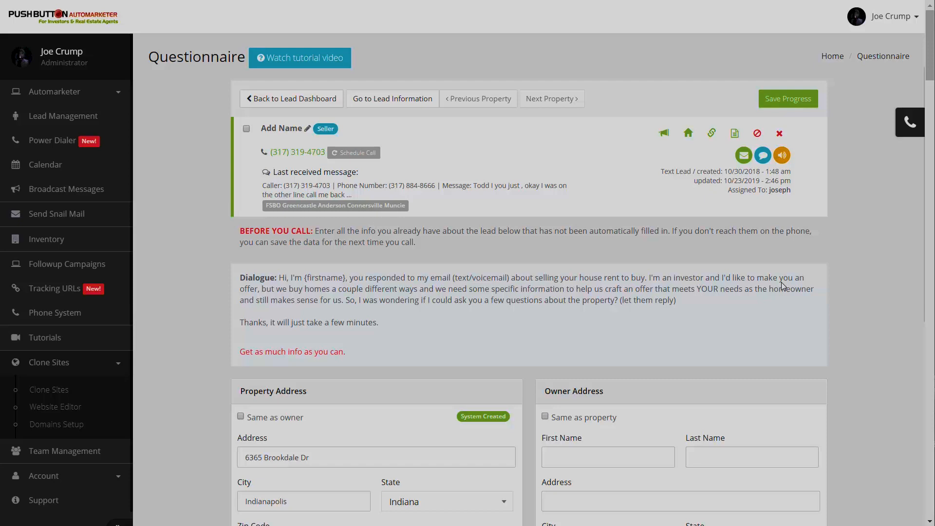
pyautogui.scroll(-3)
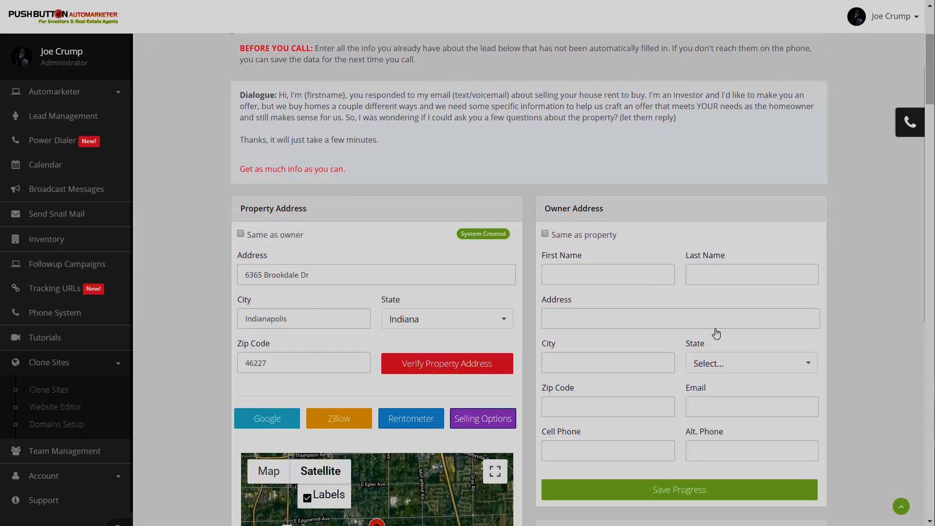
pyautogui.moveTo(368, 457)
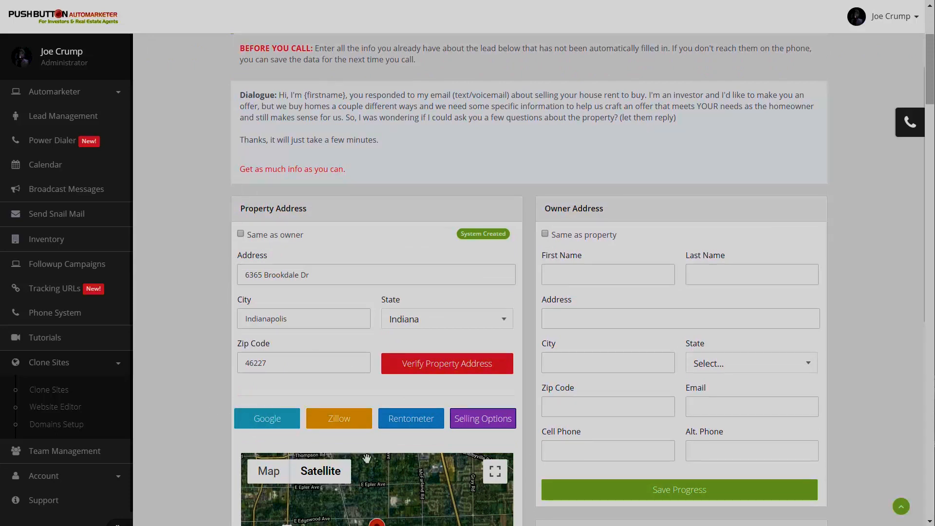